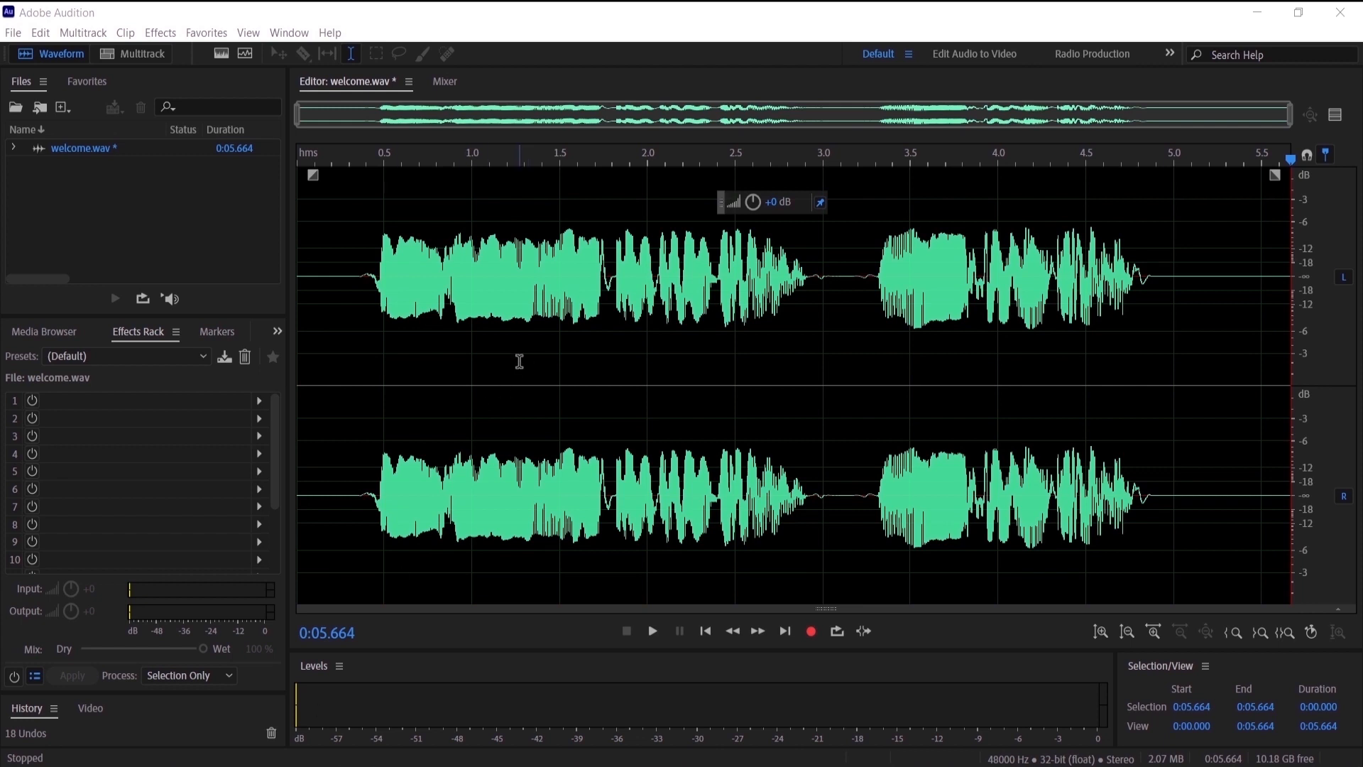
mouse_move(458, 357)
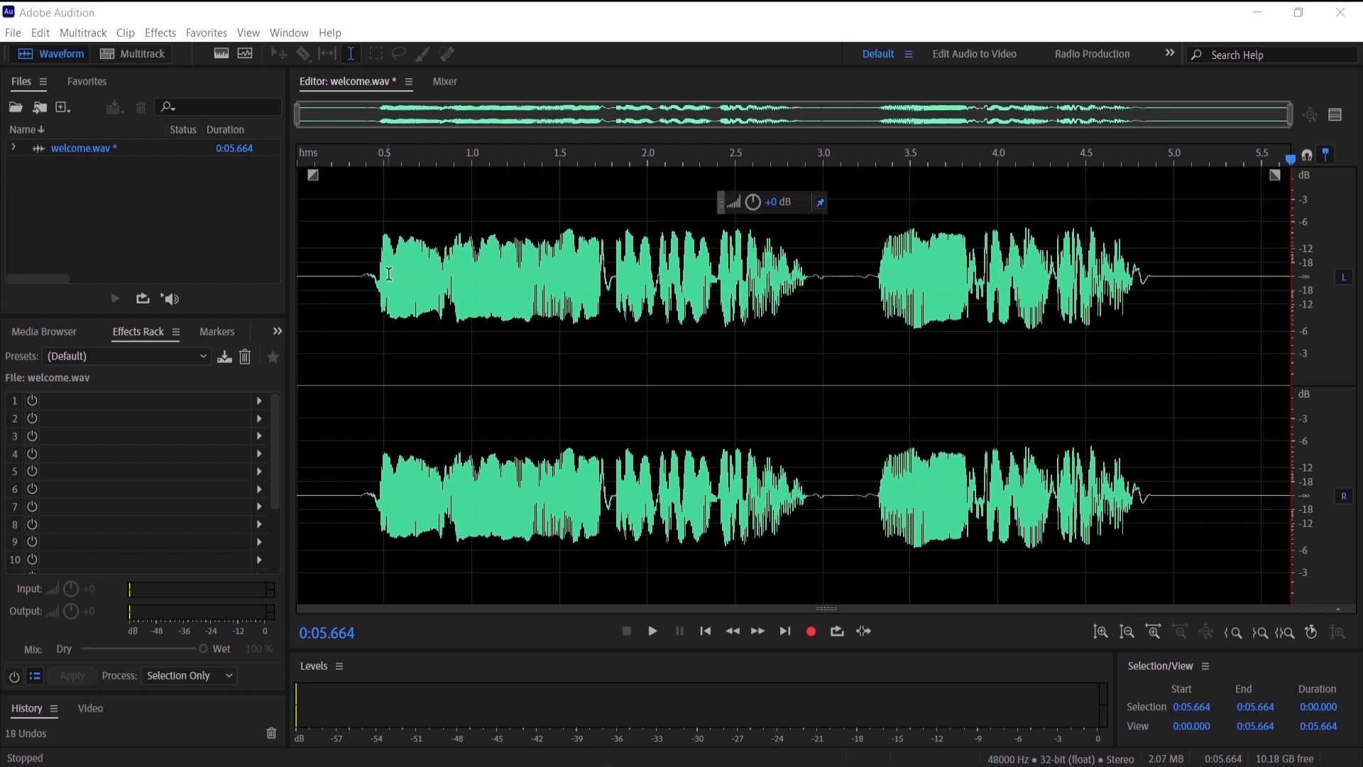
mouse_move(304, 163)
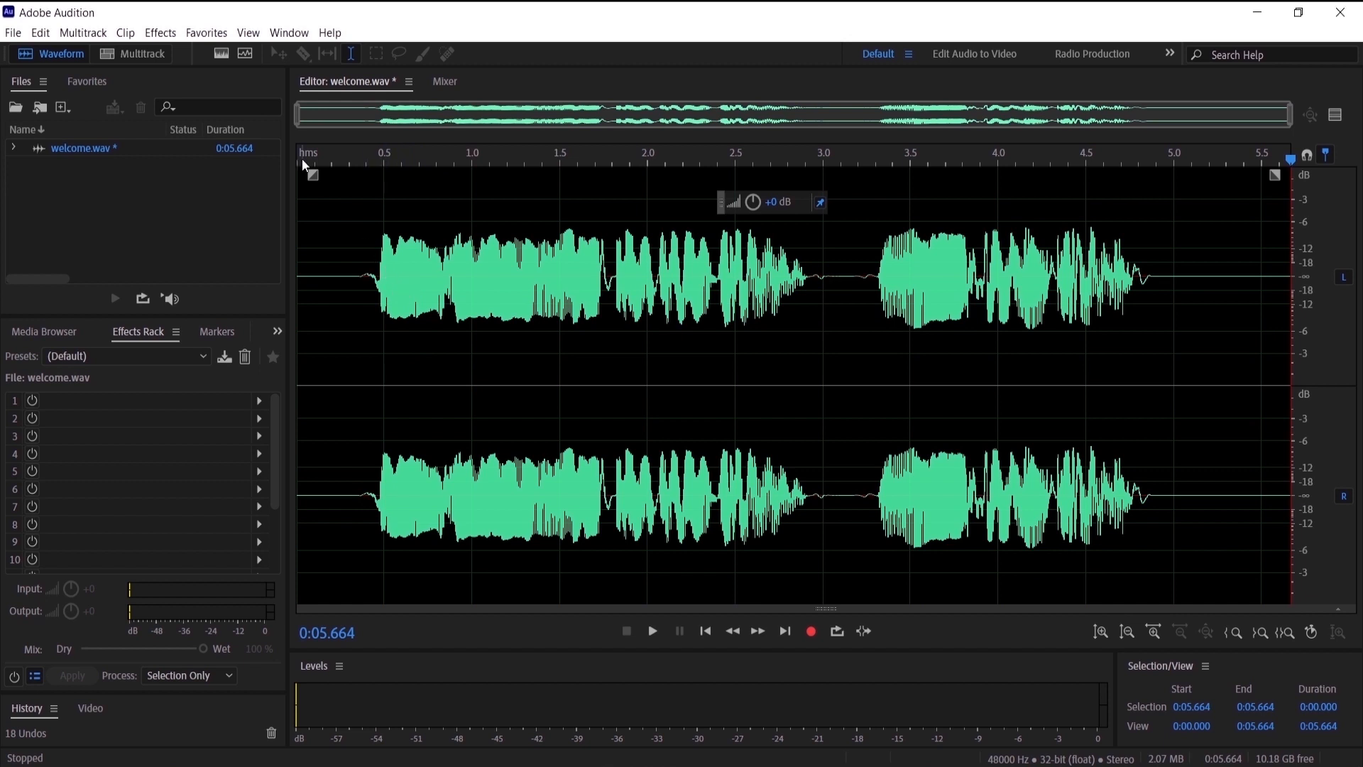
Step: Play back welcome.wav from the start to hear the recording
key(space)
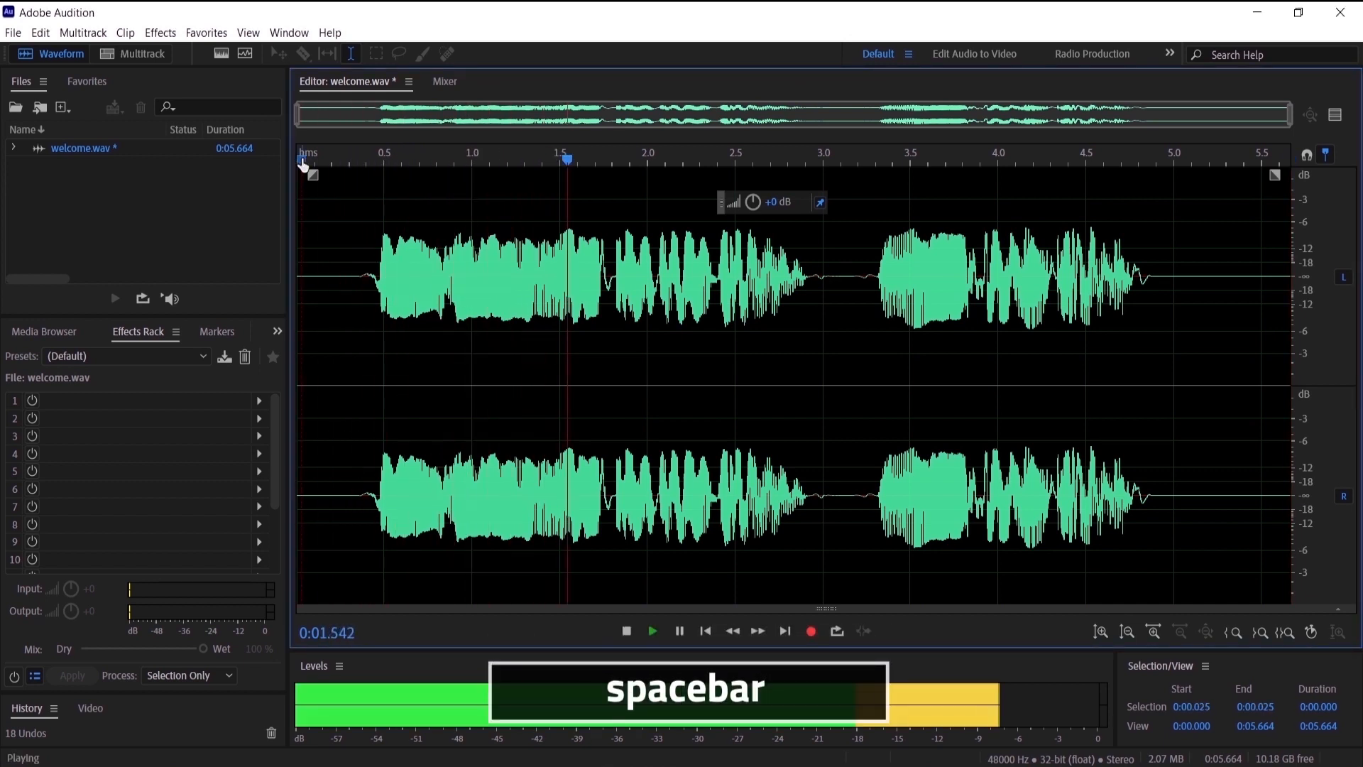
key(space)
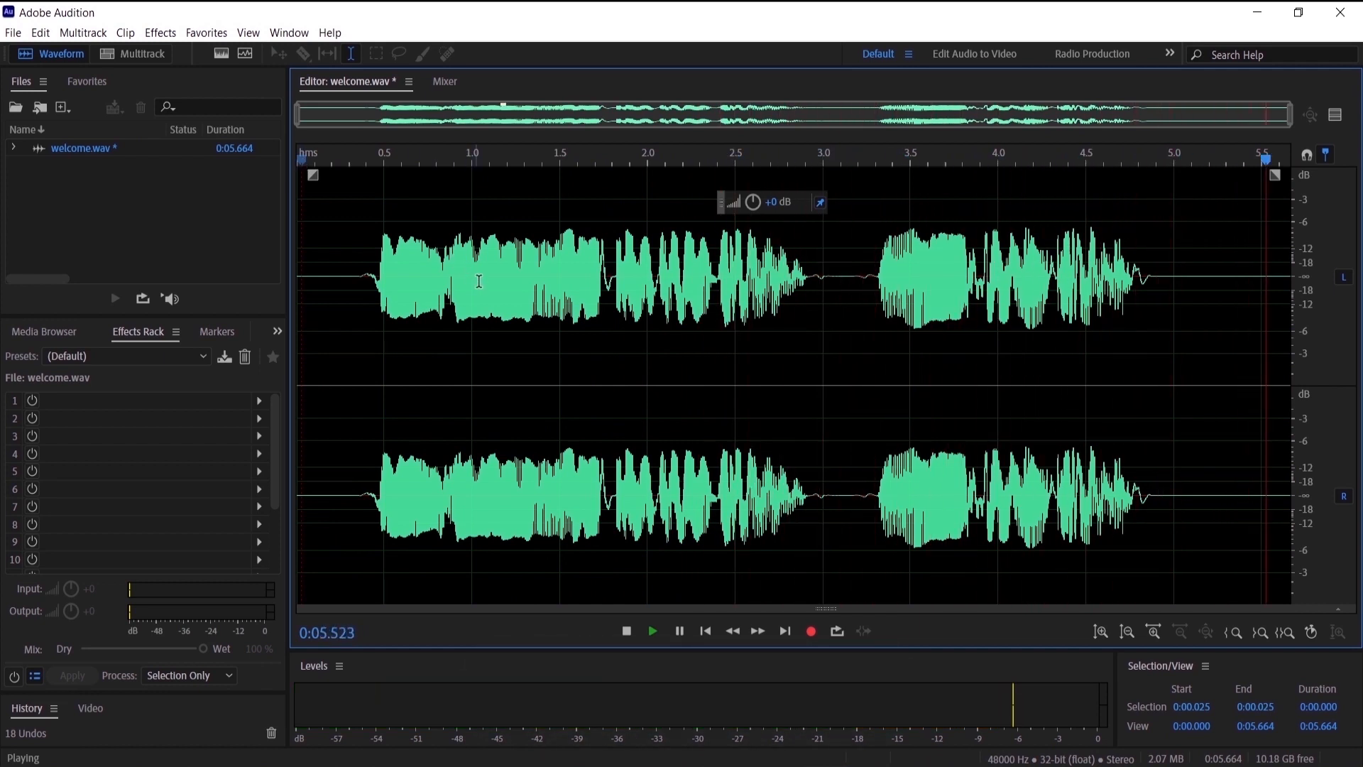
click(626, 631)
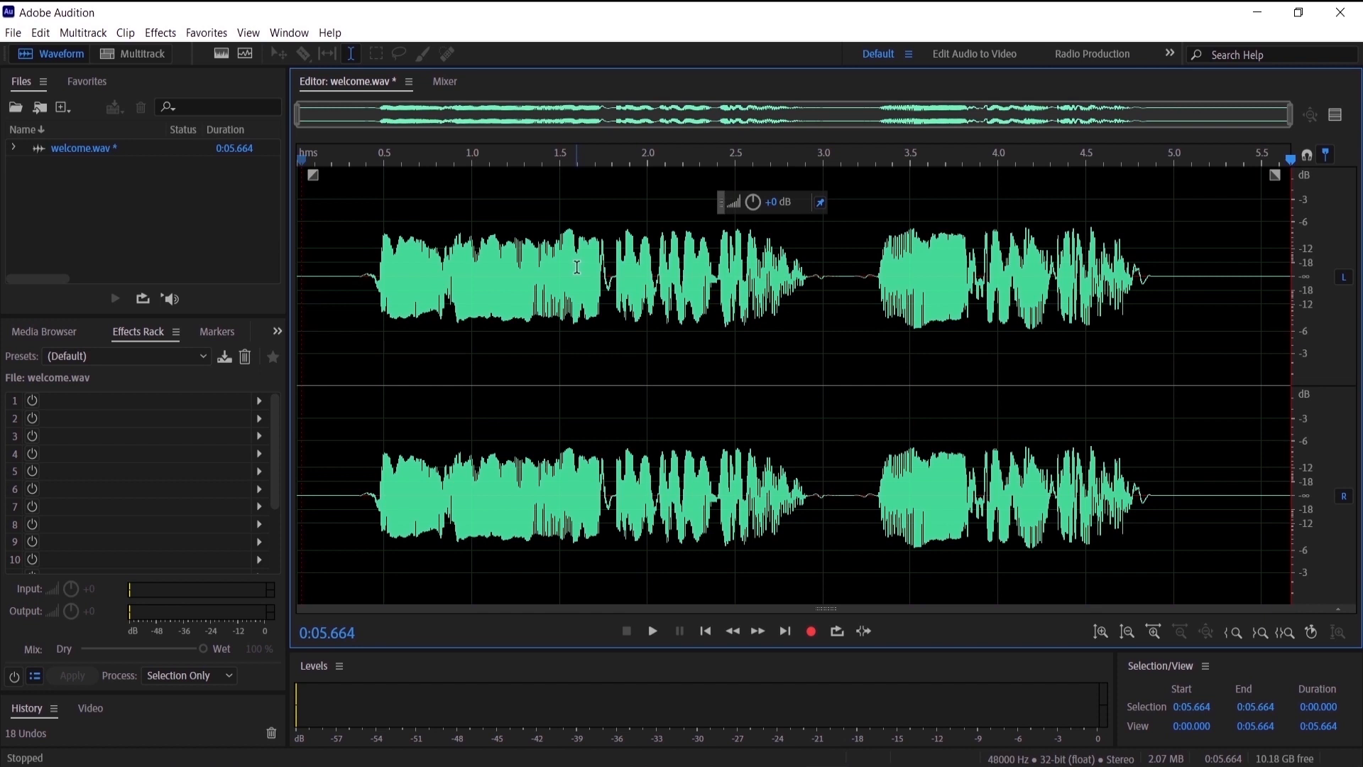
mouse_move(570, 269)
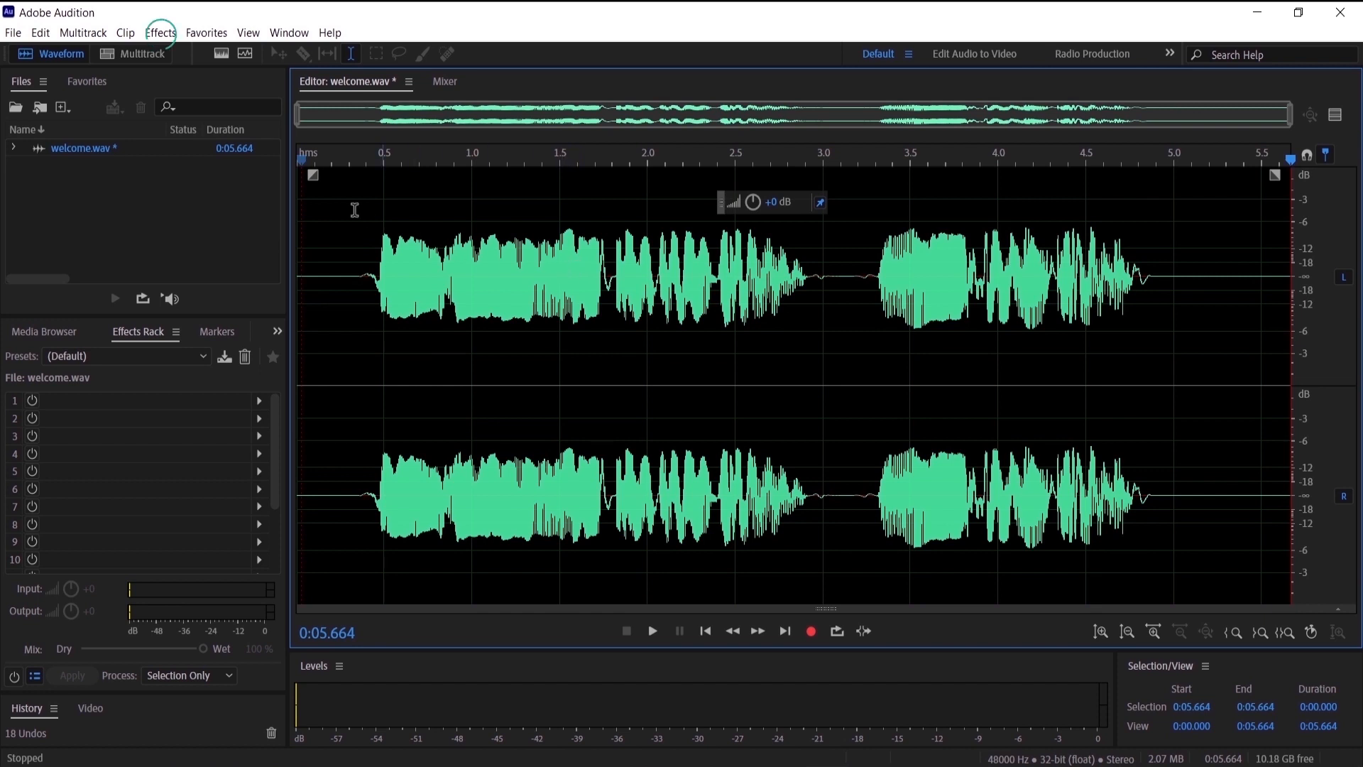
Step: Open Effects > Delay and Echo > Analog Delay and preview the delayed audio
click(161, 33)
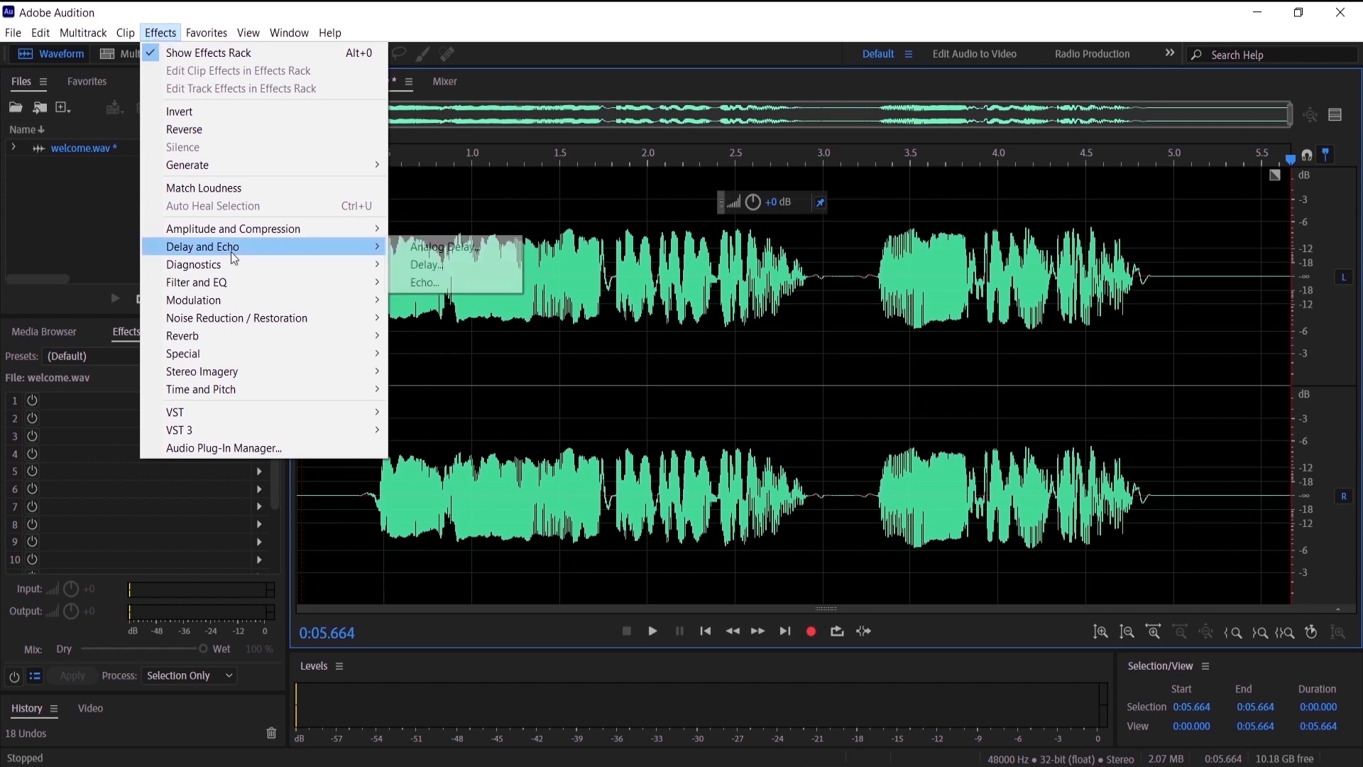
mouse_move(416, 252)
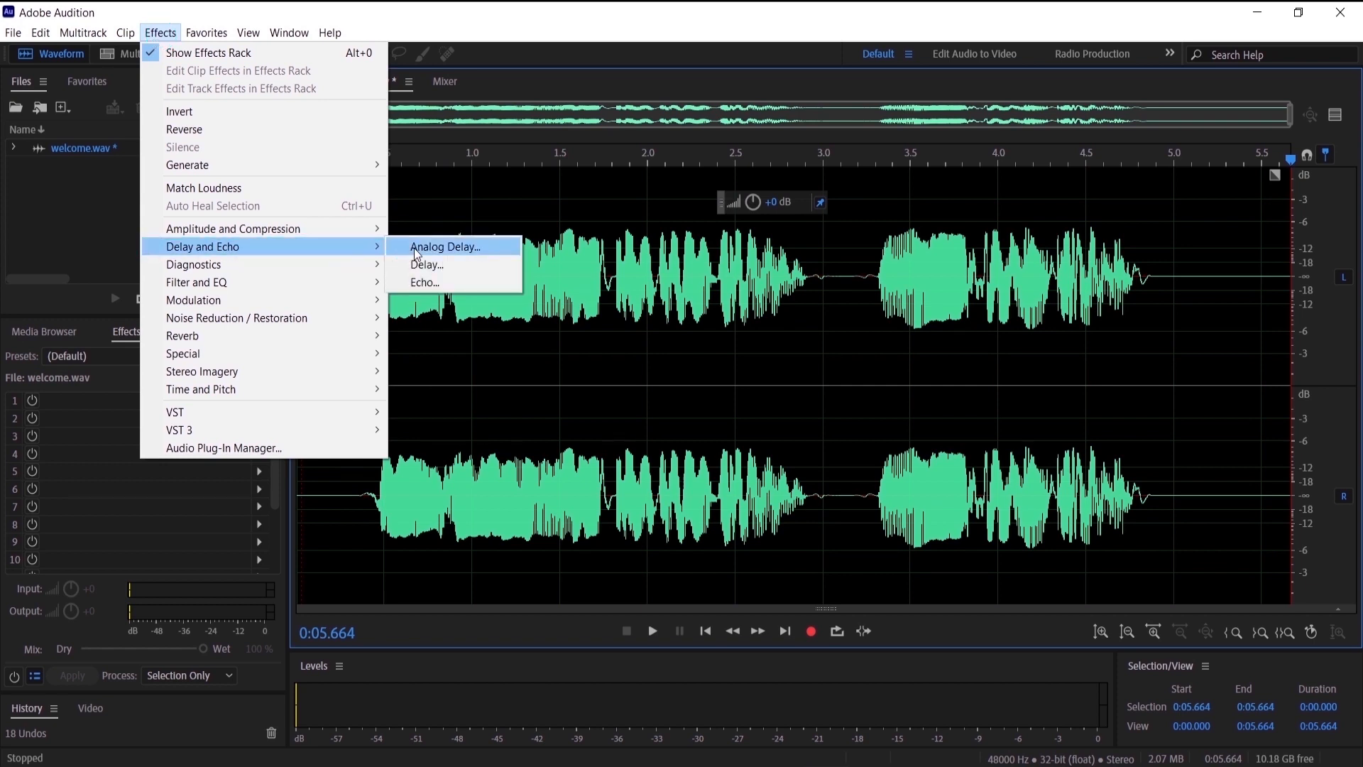
click(445, 246)
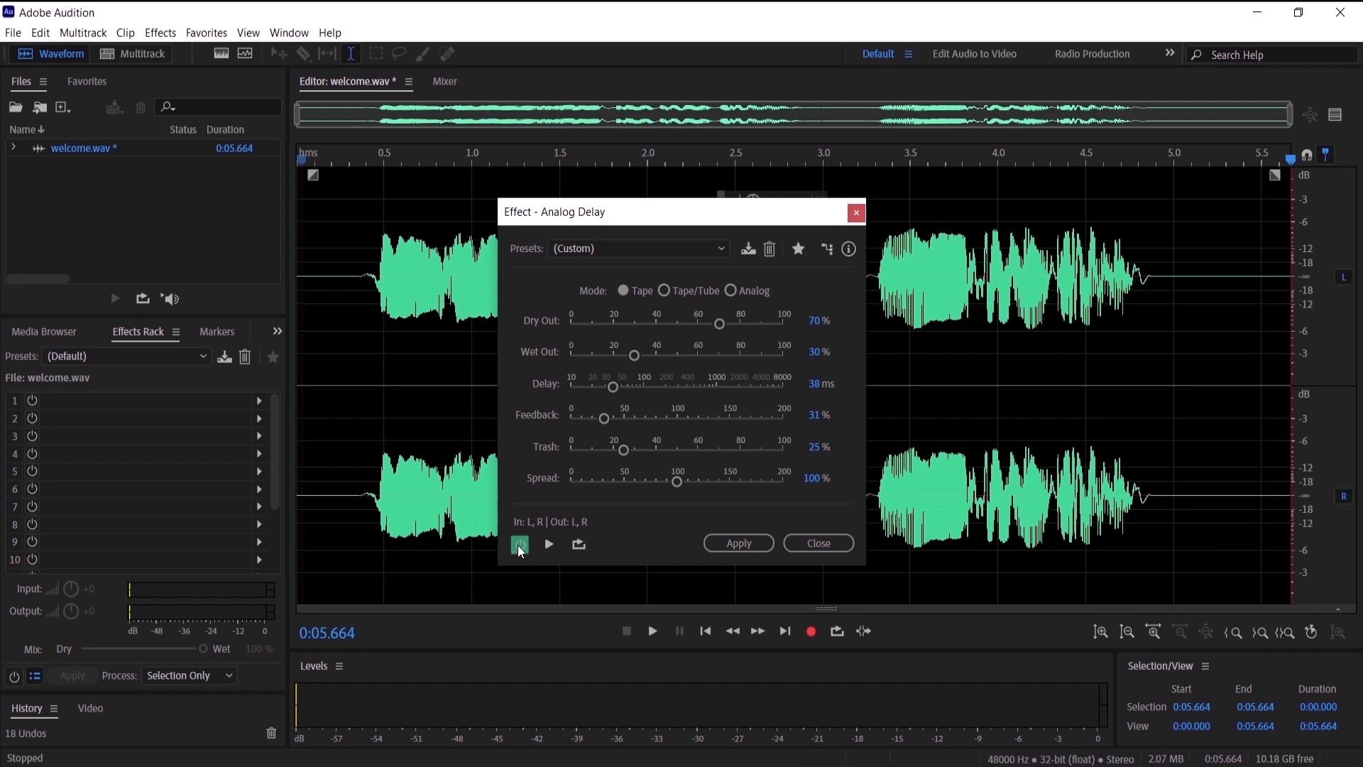
mouse_move(518, 547)
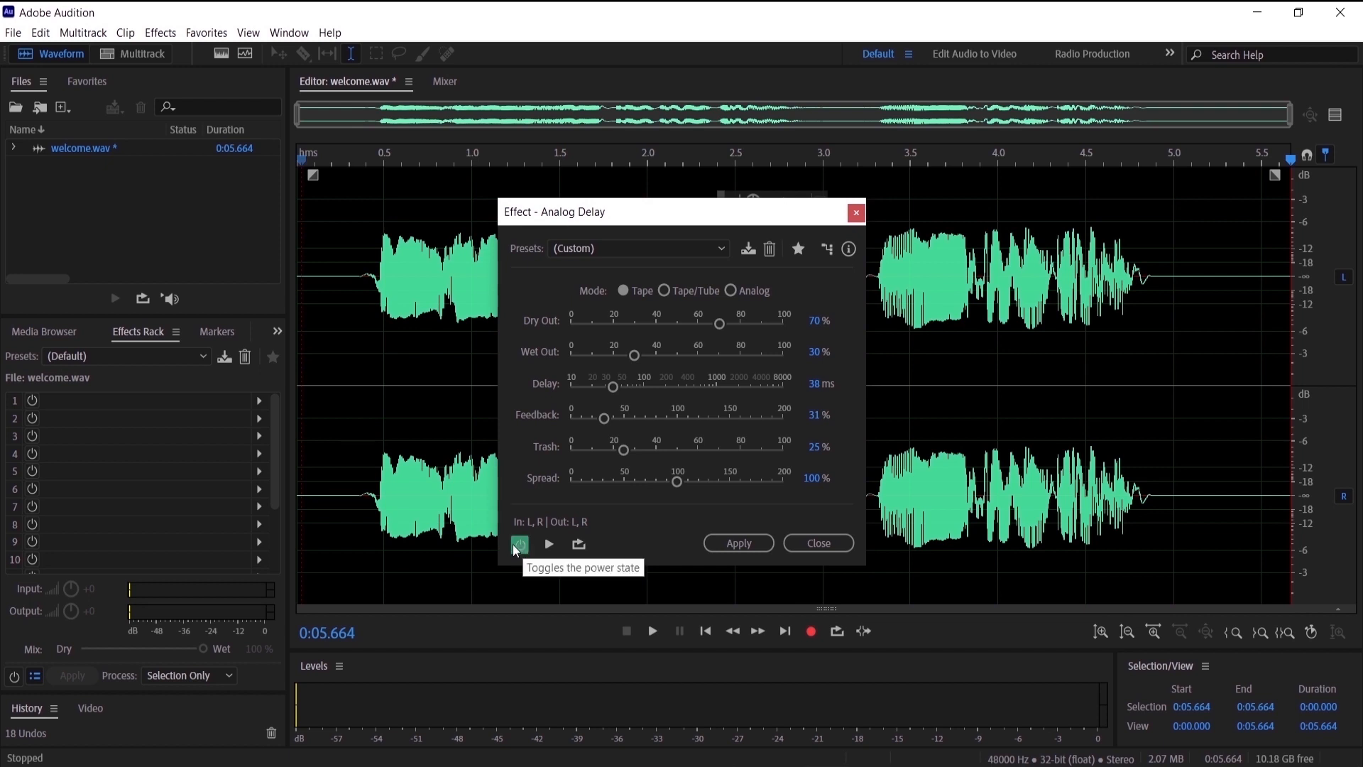
key(space)
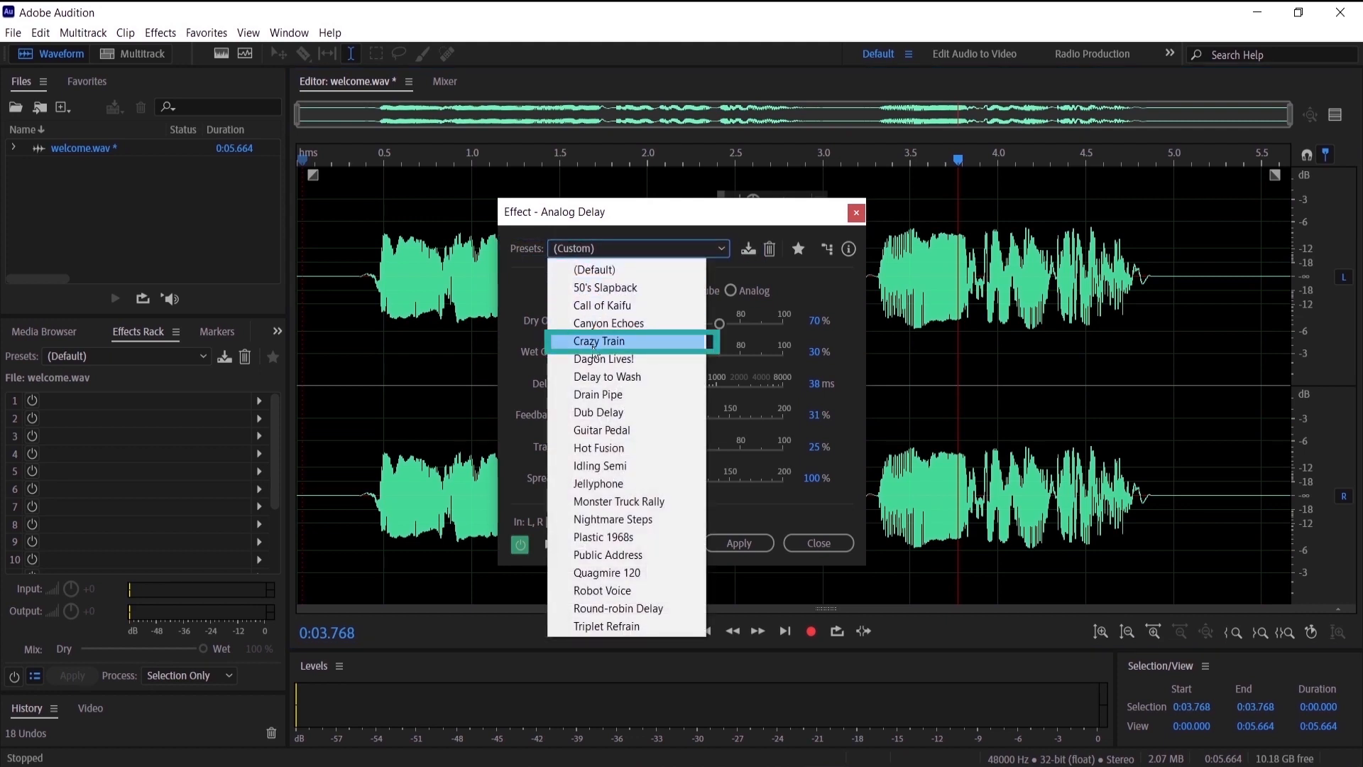
Step: Load the Crazy Train preset in Analog Delay and preview its sound
click(599, 341)
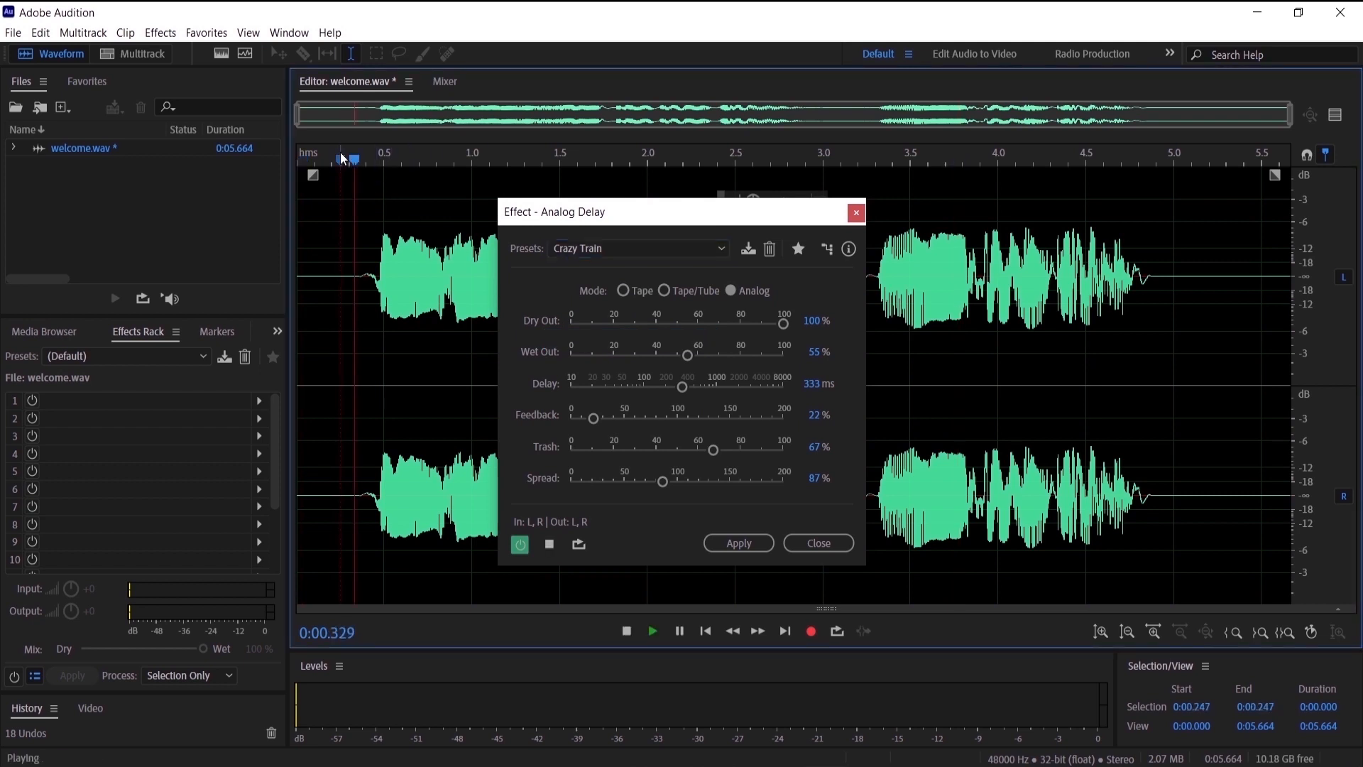
key(space)
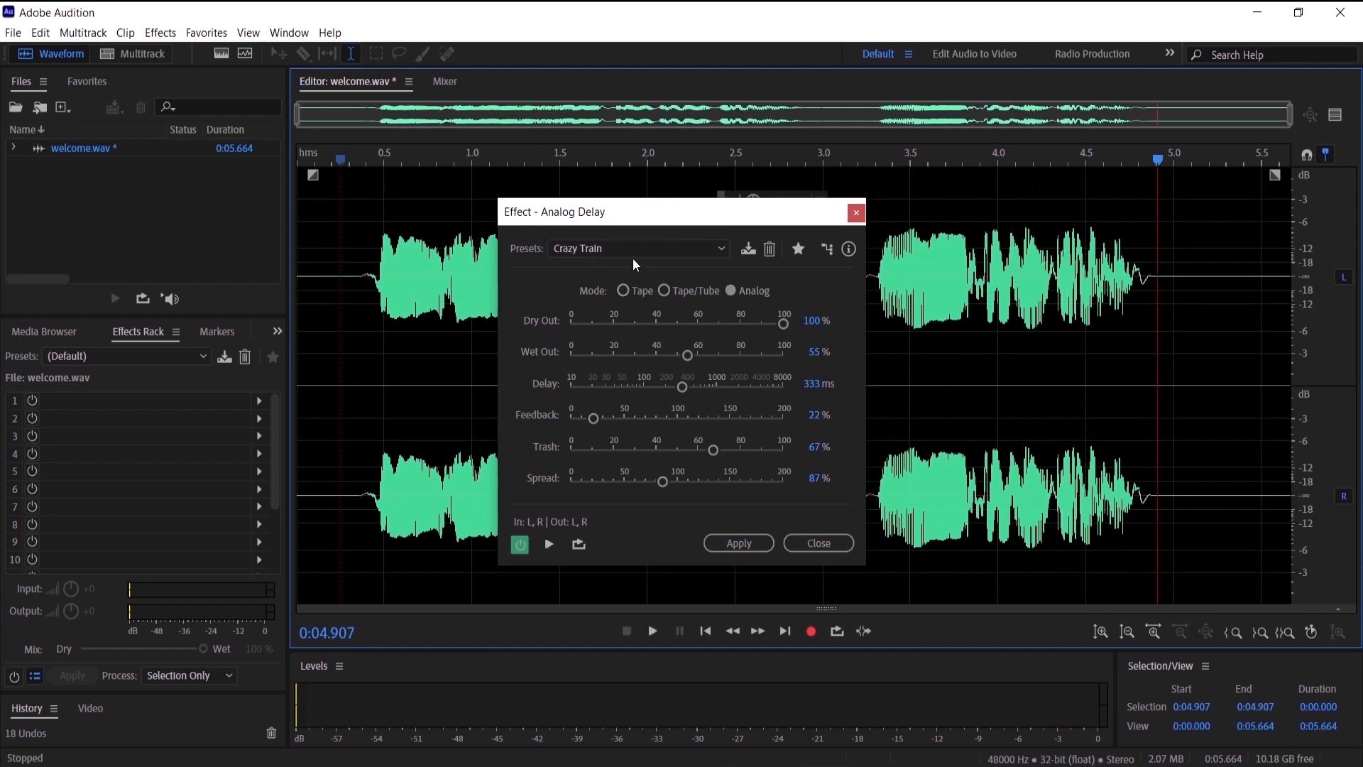
click(638, 248)
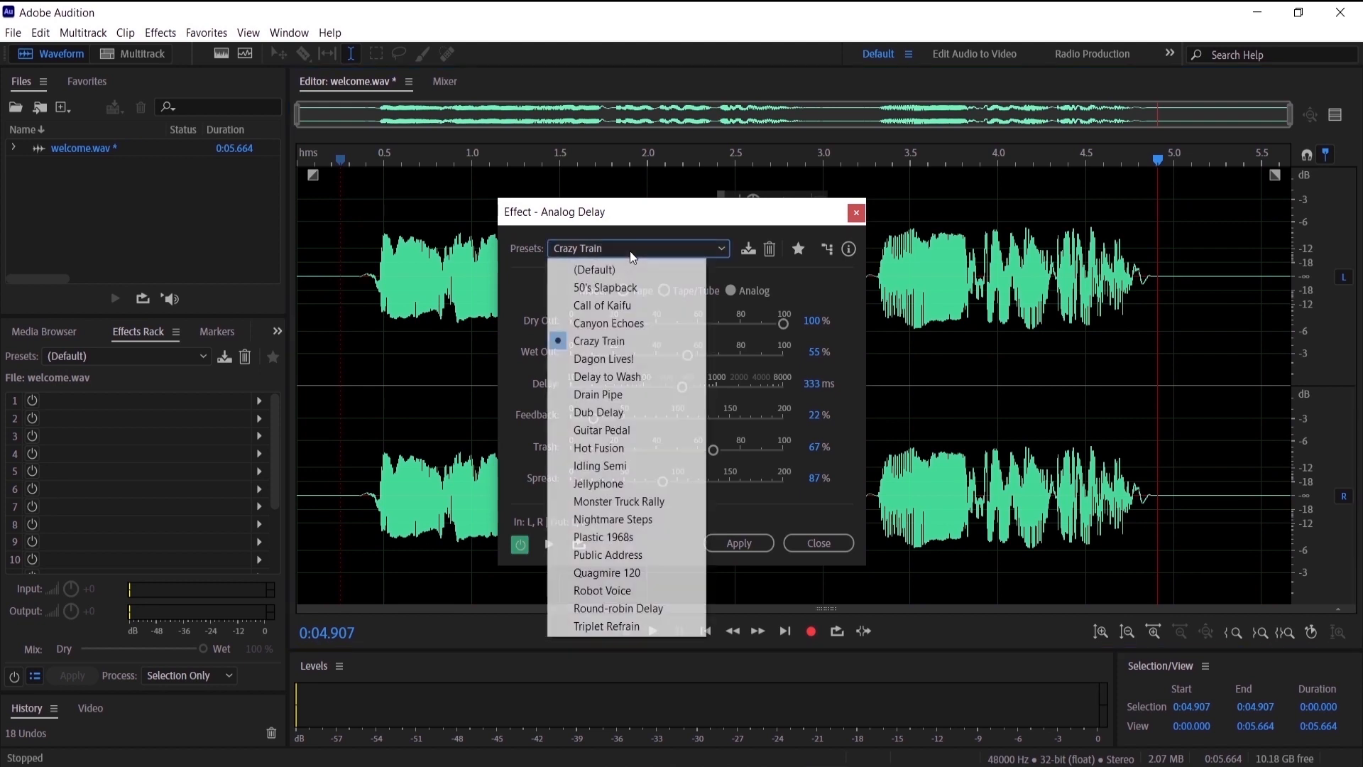
mouse_move(599, 412)
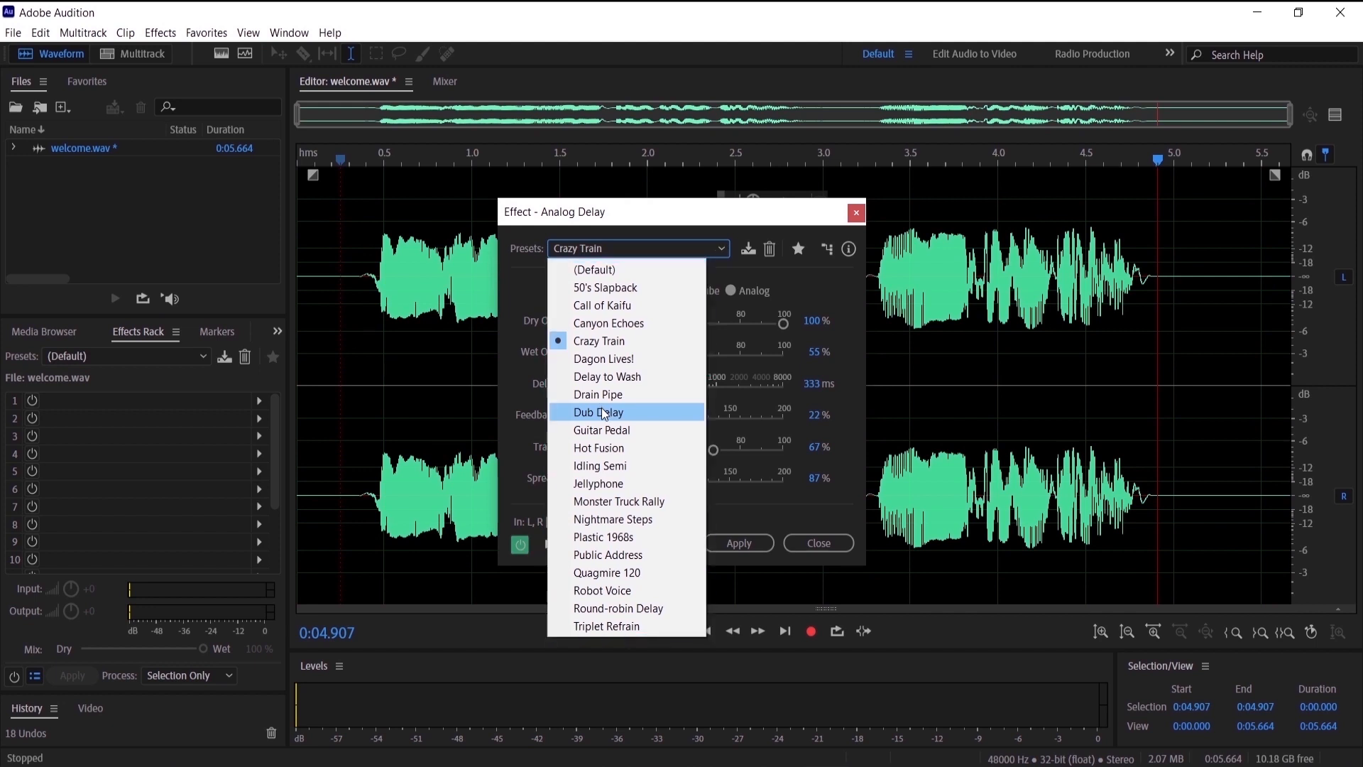
mouse_move(604, 401)
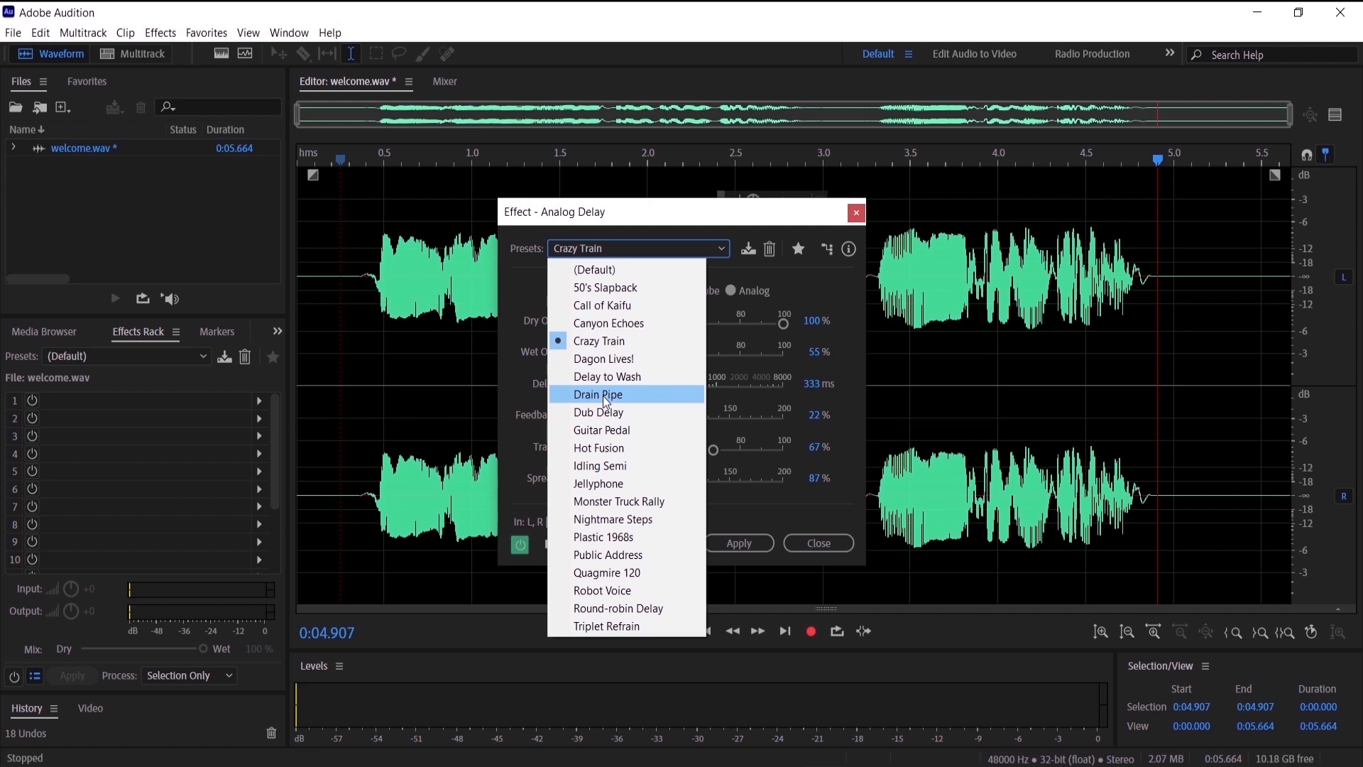
click(639, 248)
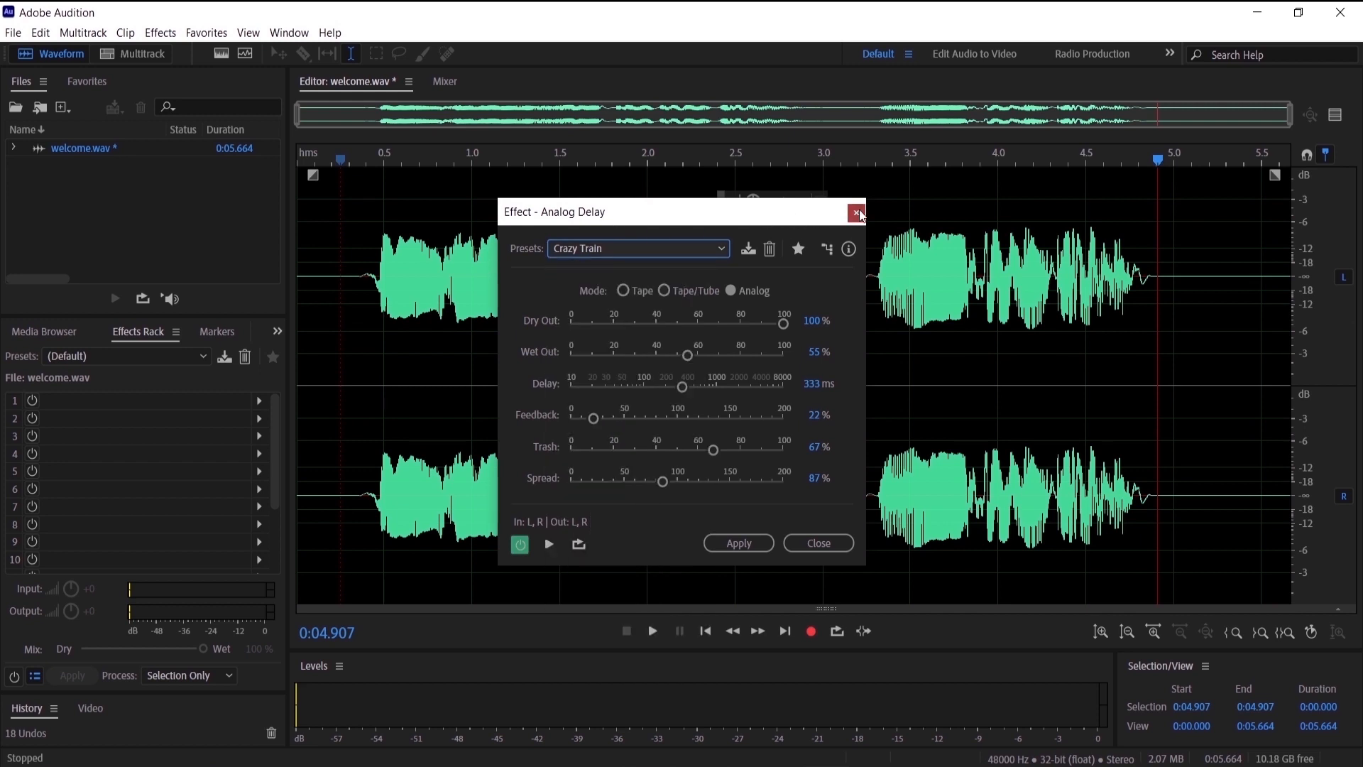
Step: Dismiss Analog Delay unapplied and insert 0:05.000 of silence, extending welcome.wav to about 10.7 s
click(855, 213)
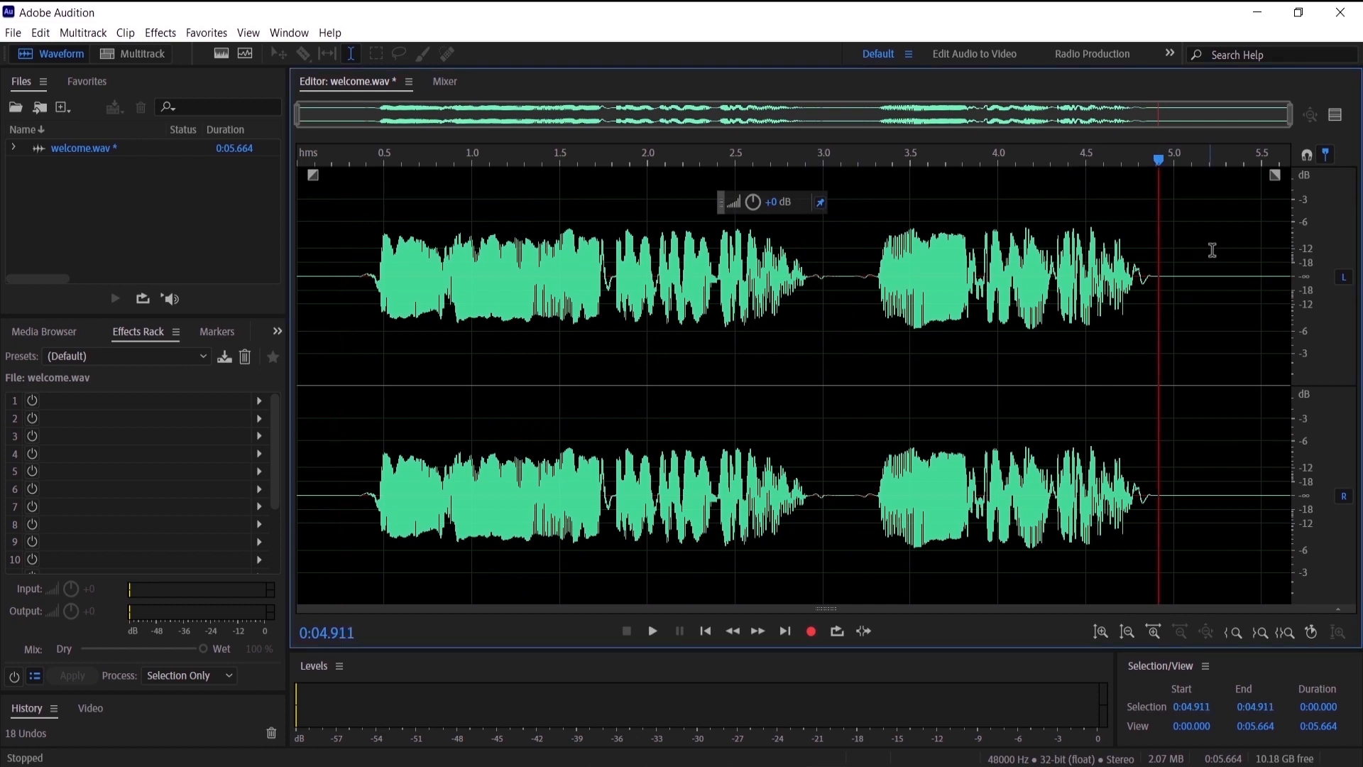
mouse_move(1209, 252)
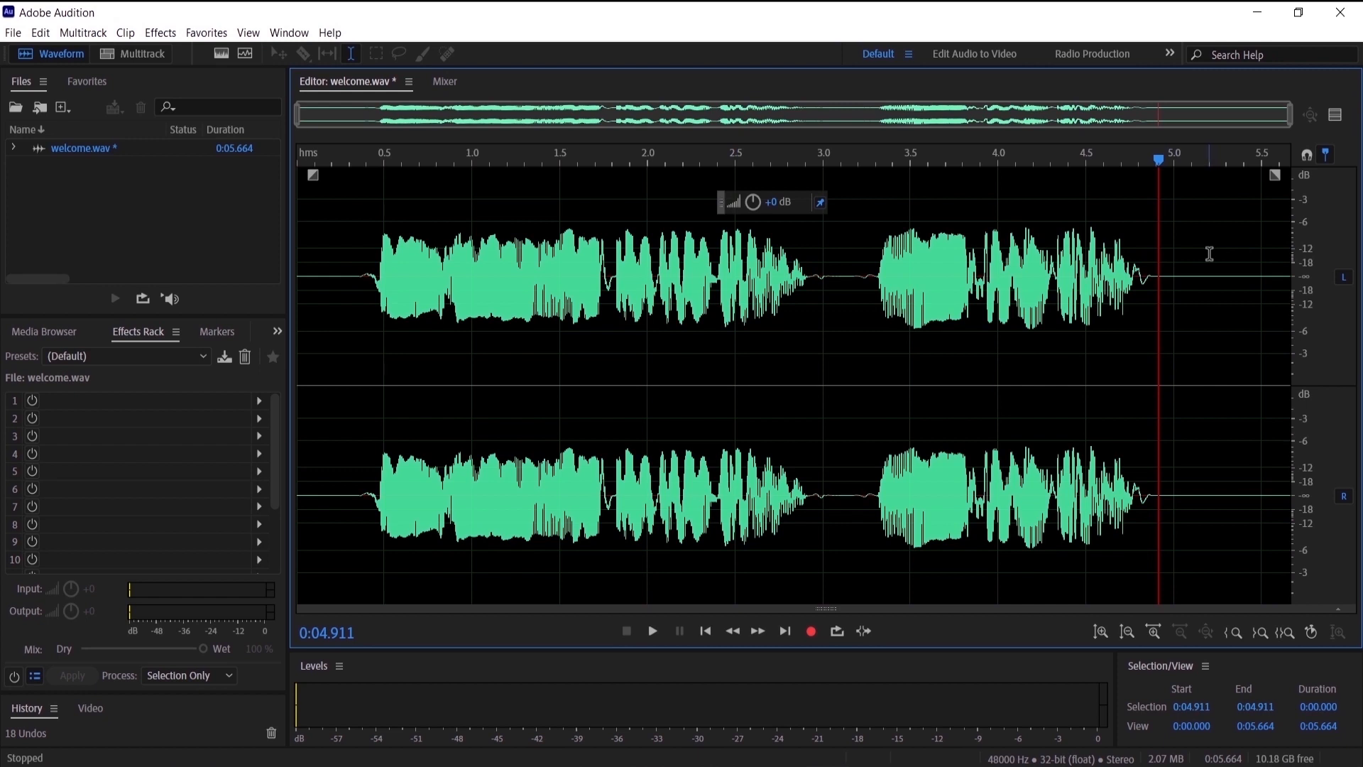
mouse_move(1191, 246)
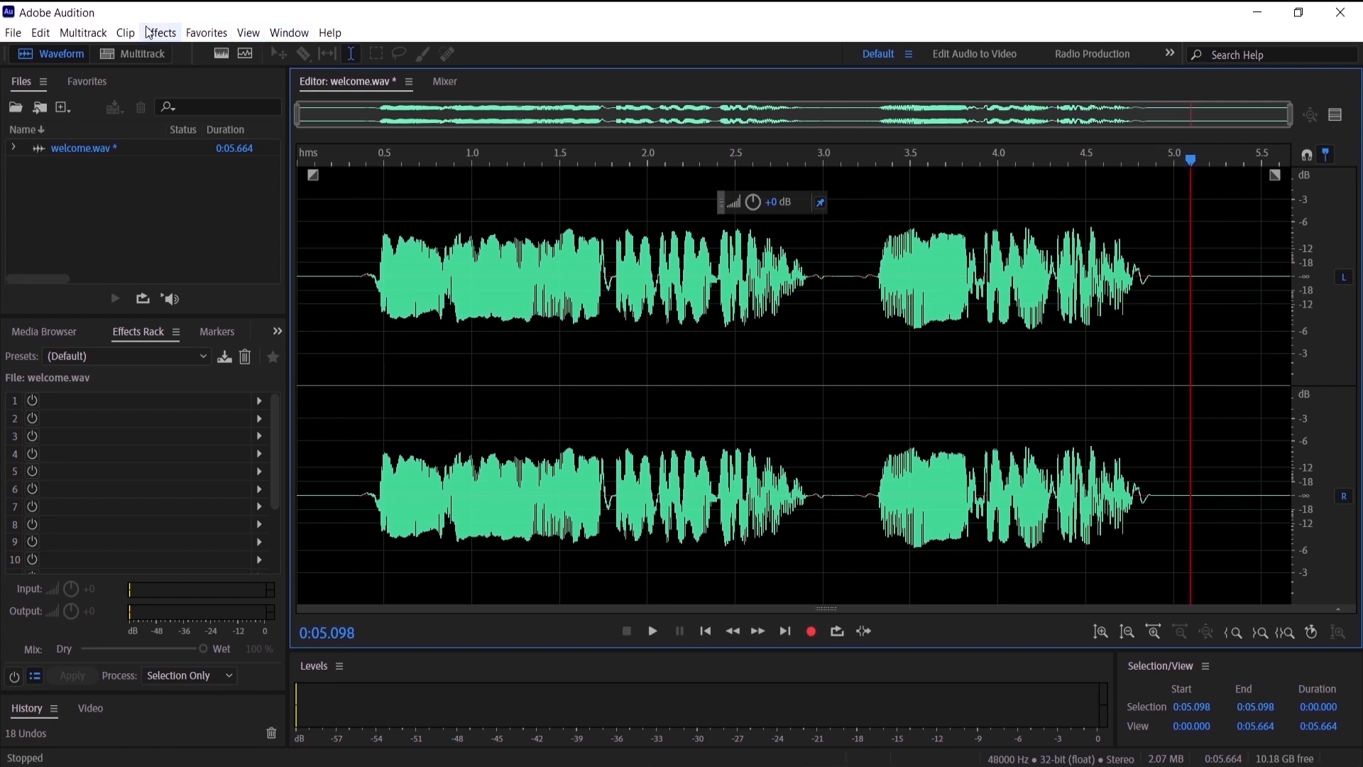
click(41, 32)
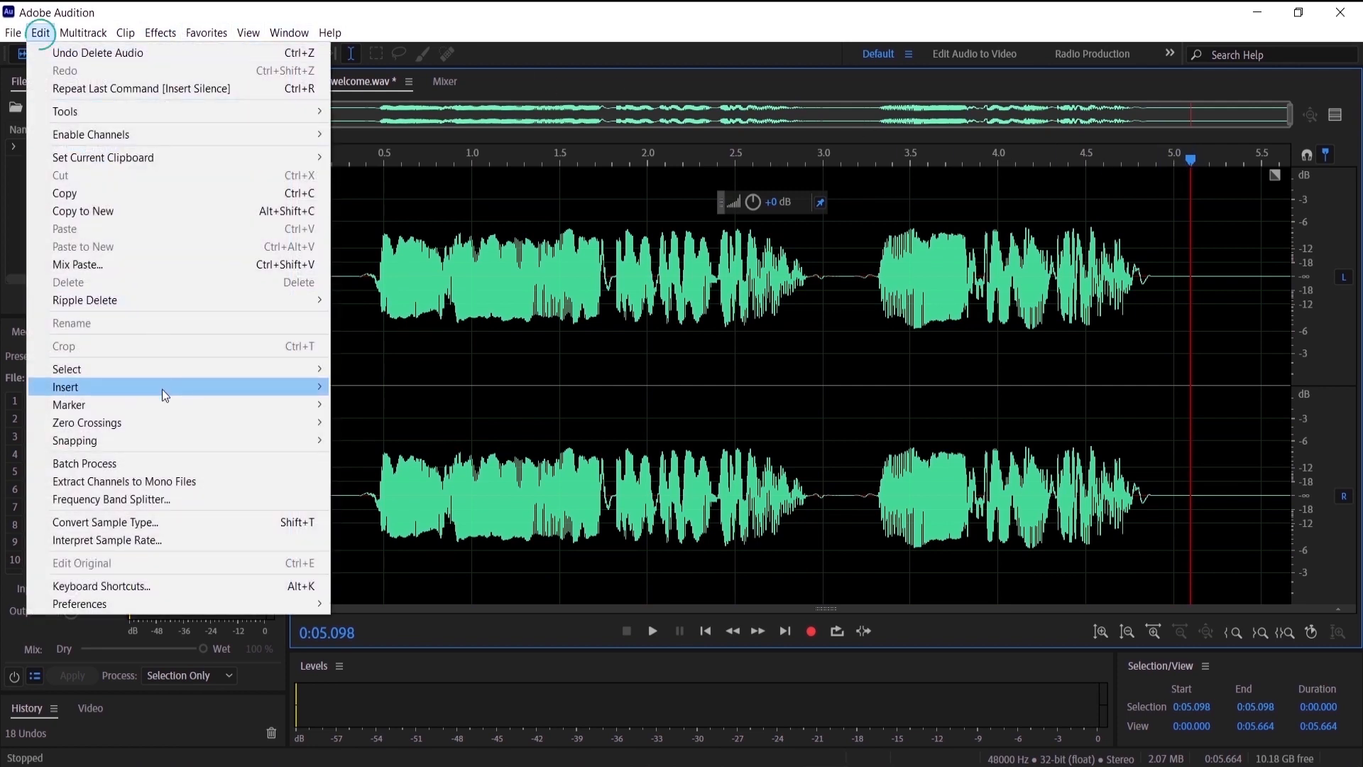
mouse_move(176, 386)
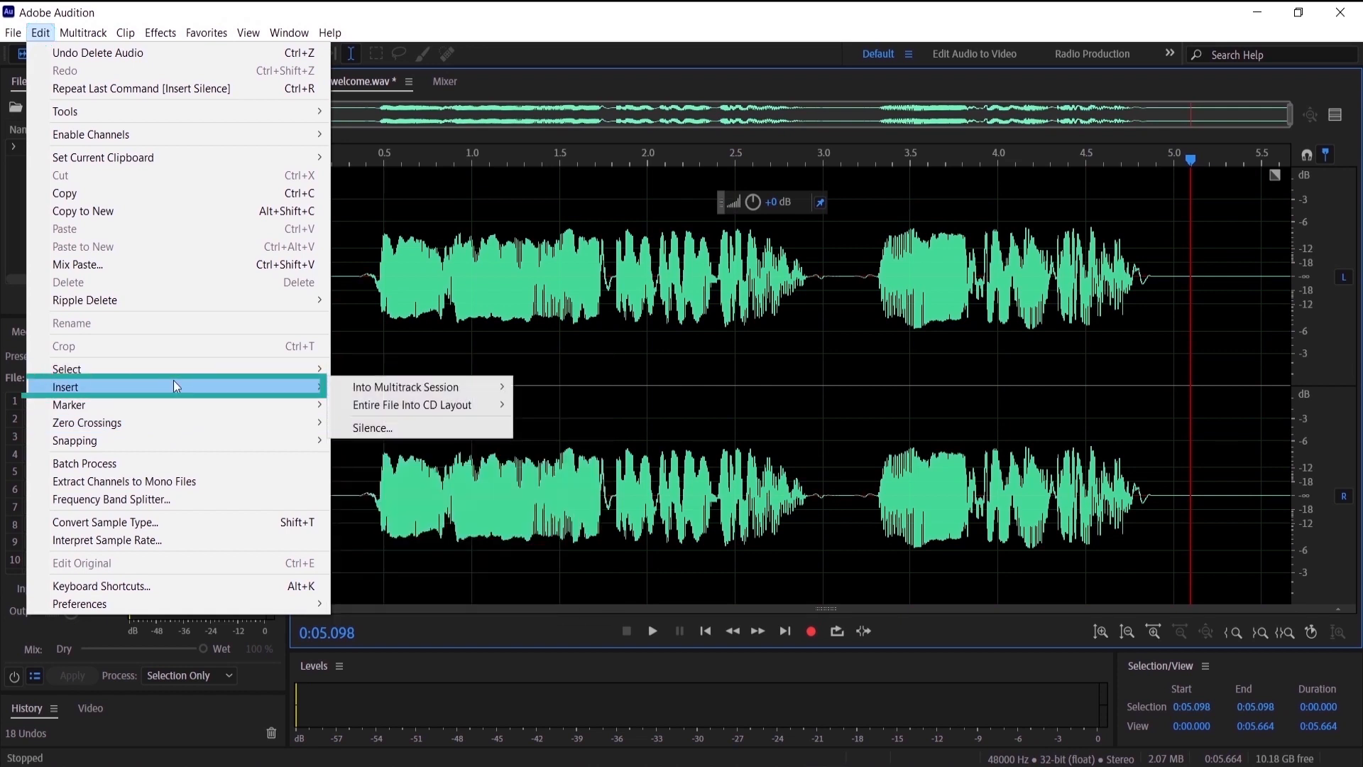
click(372, 427)
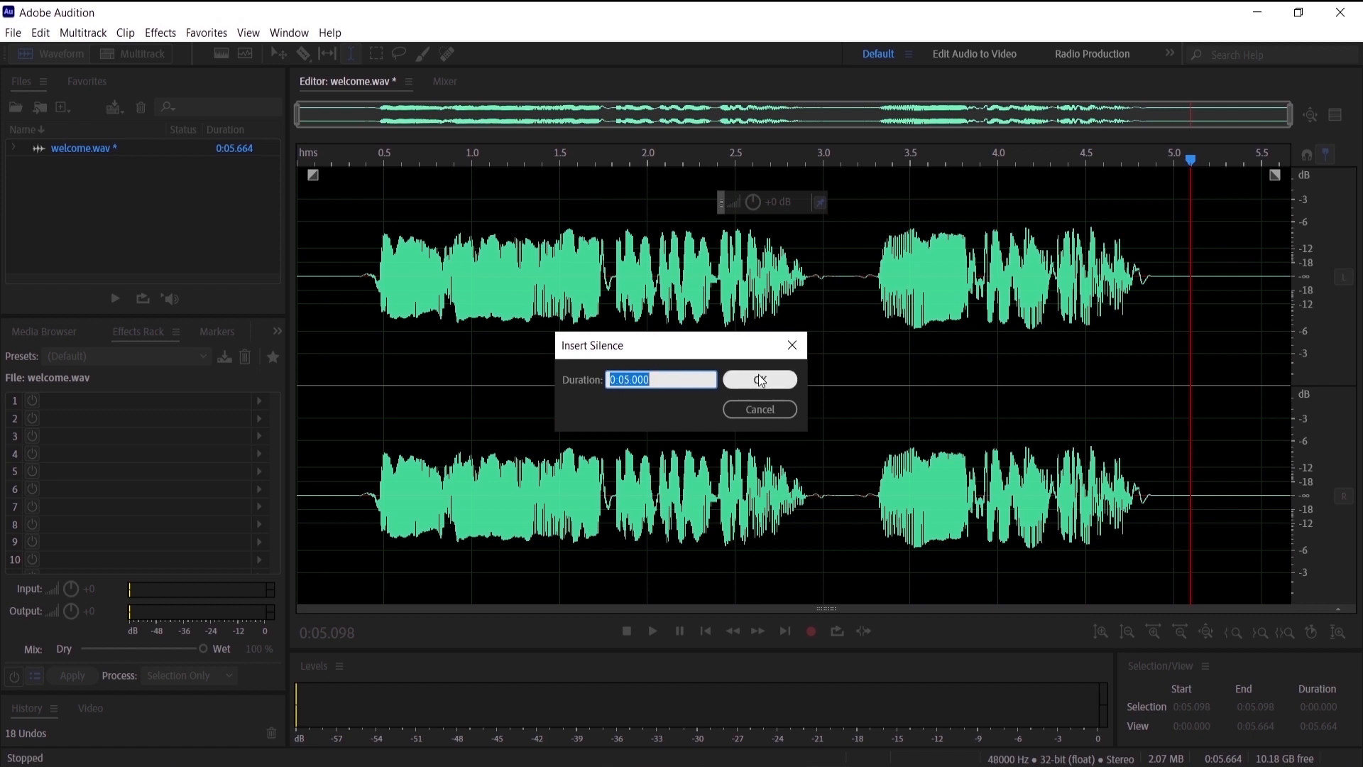
click(760, 379)
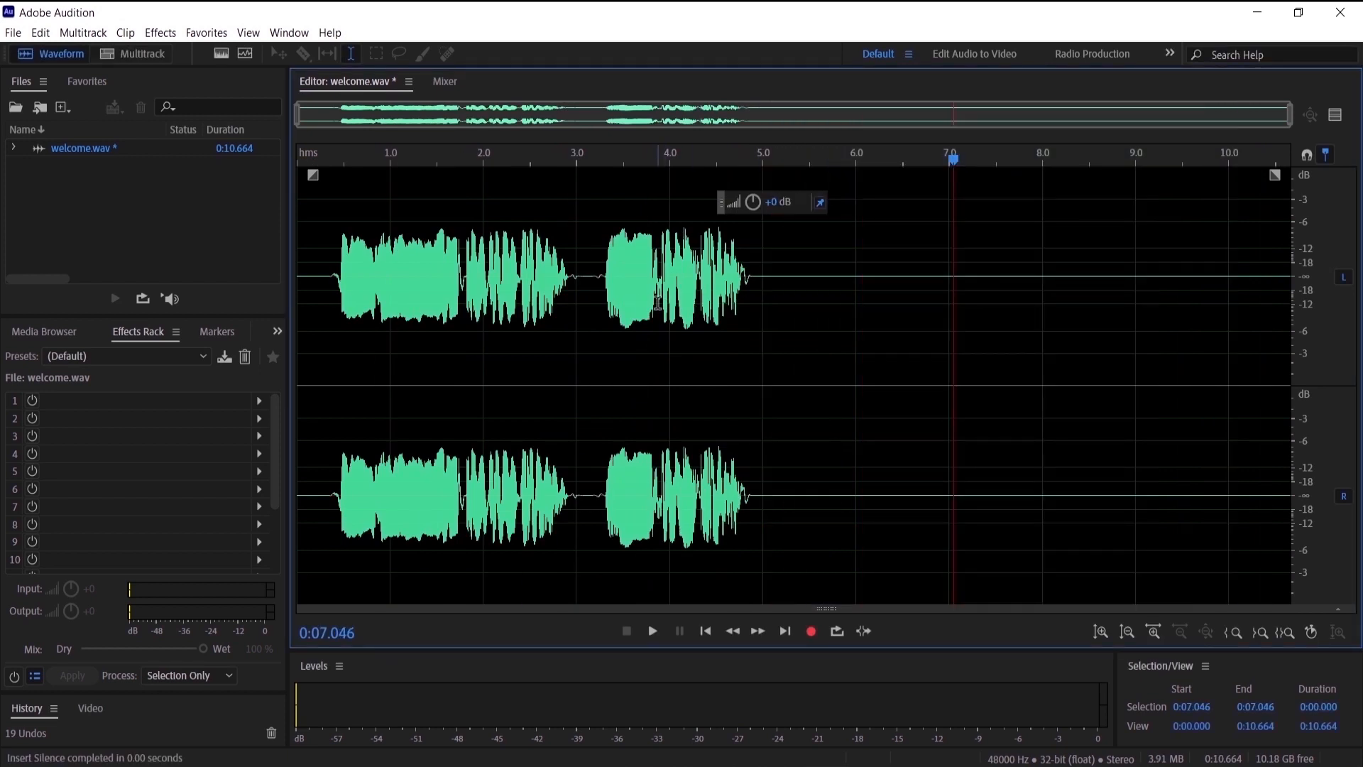
Step: Open the Echo effect from Effects > Delay and Echo, showing 1500 ms delay on both channels
click(160, 33)
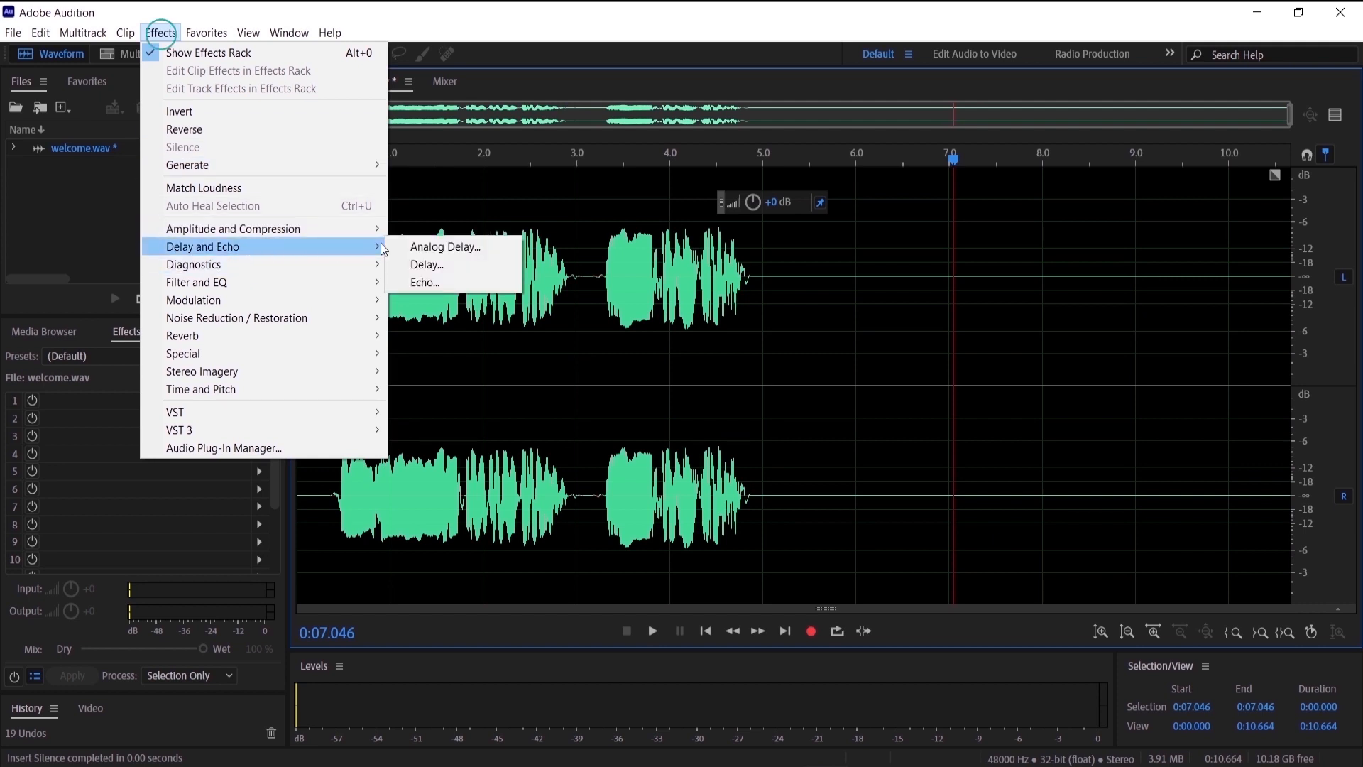
mouse_move(452, 284)
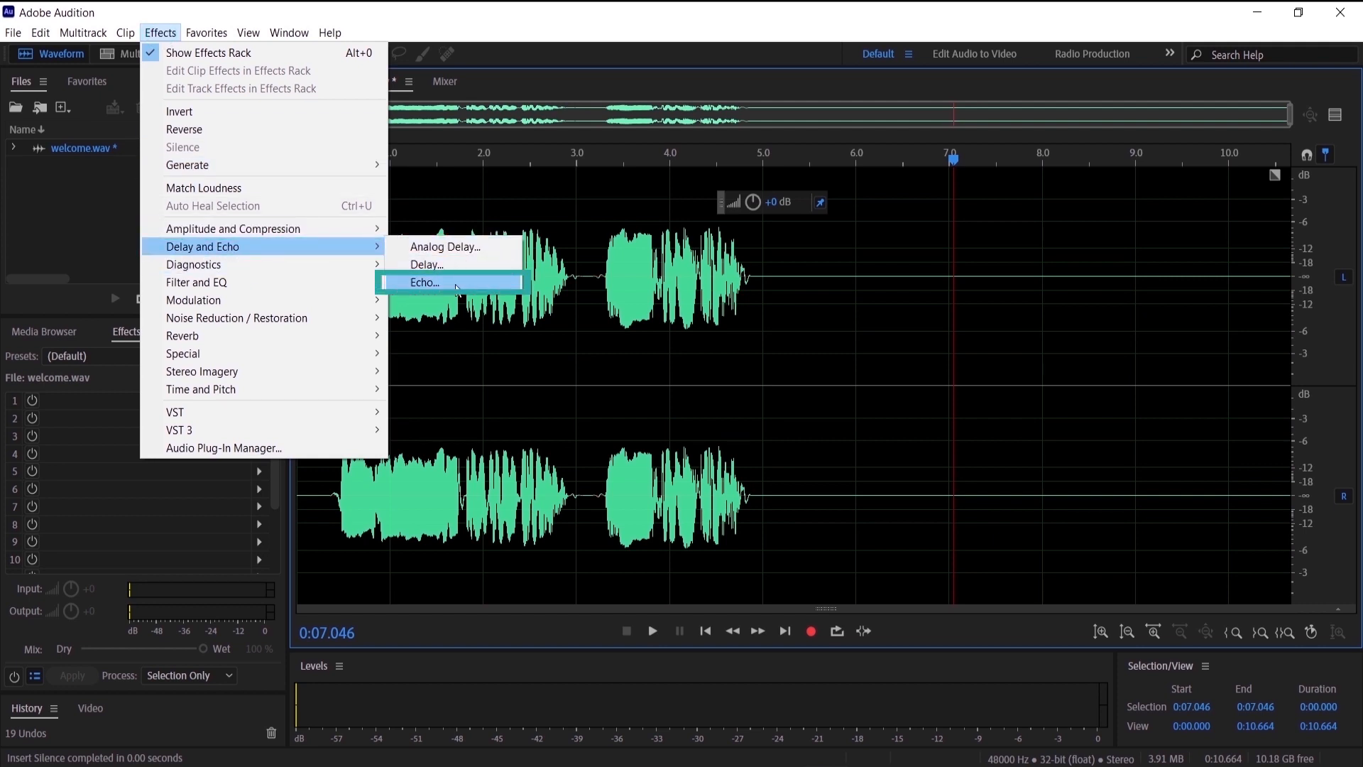
click(424, 282)
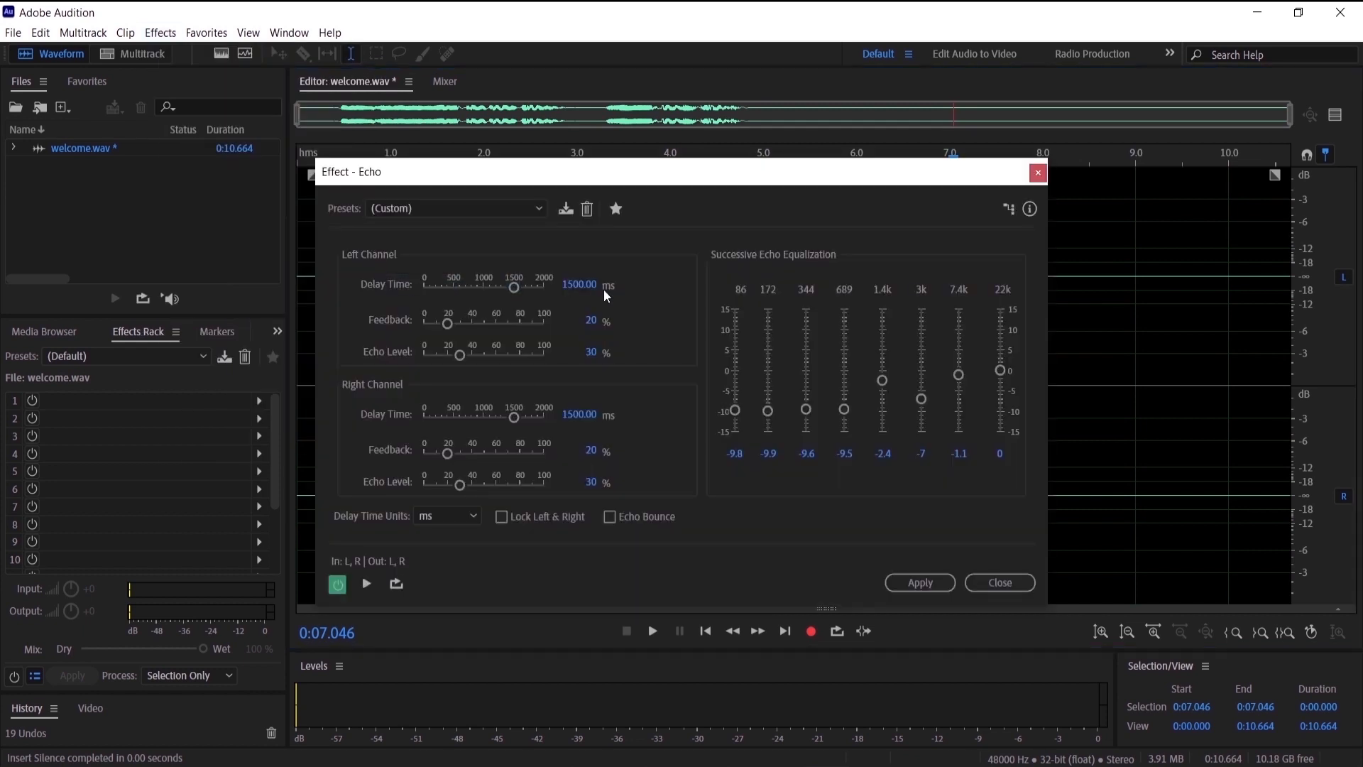
mouse_move(495, 237)
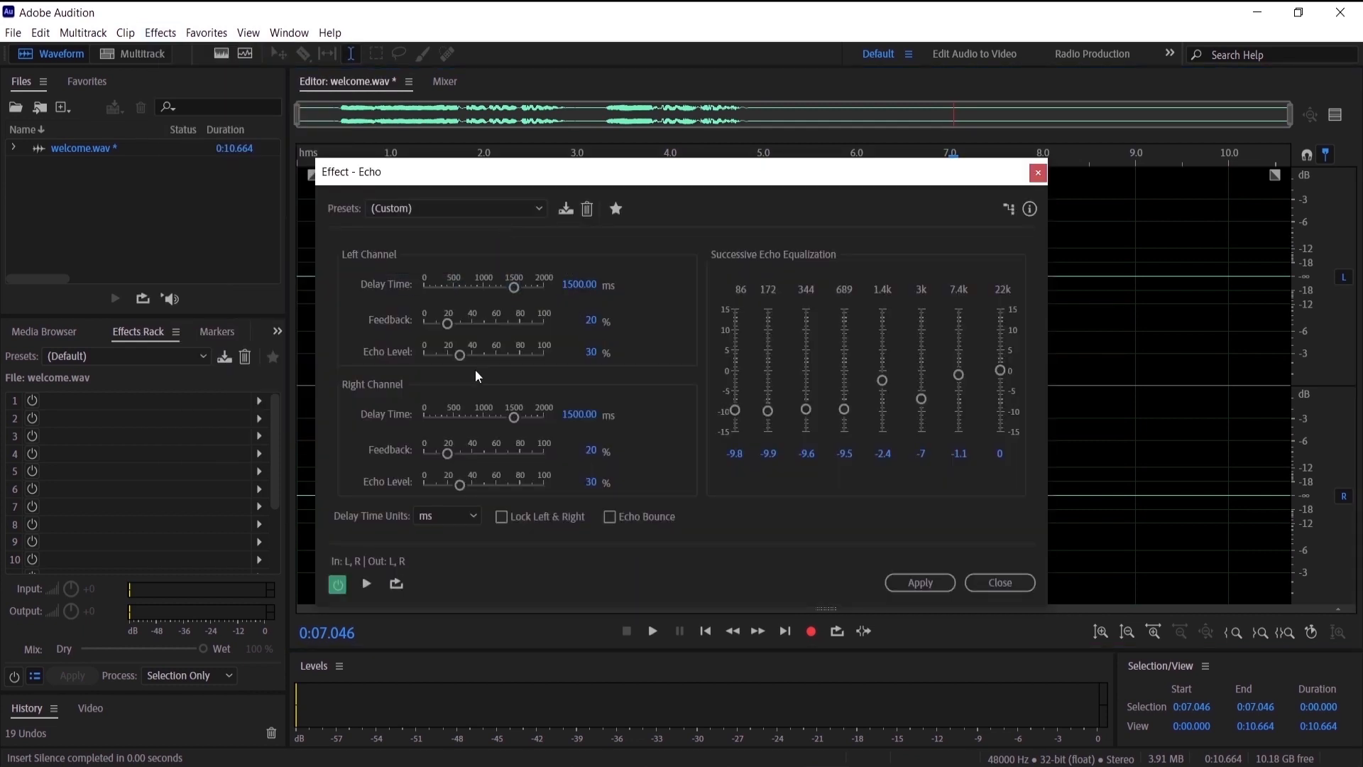
mouse_move(552, 376)
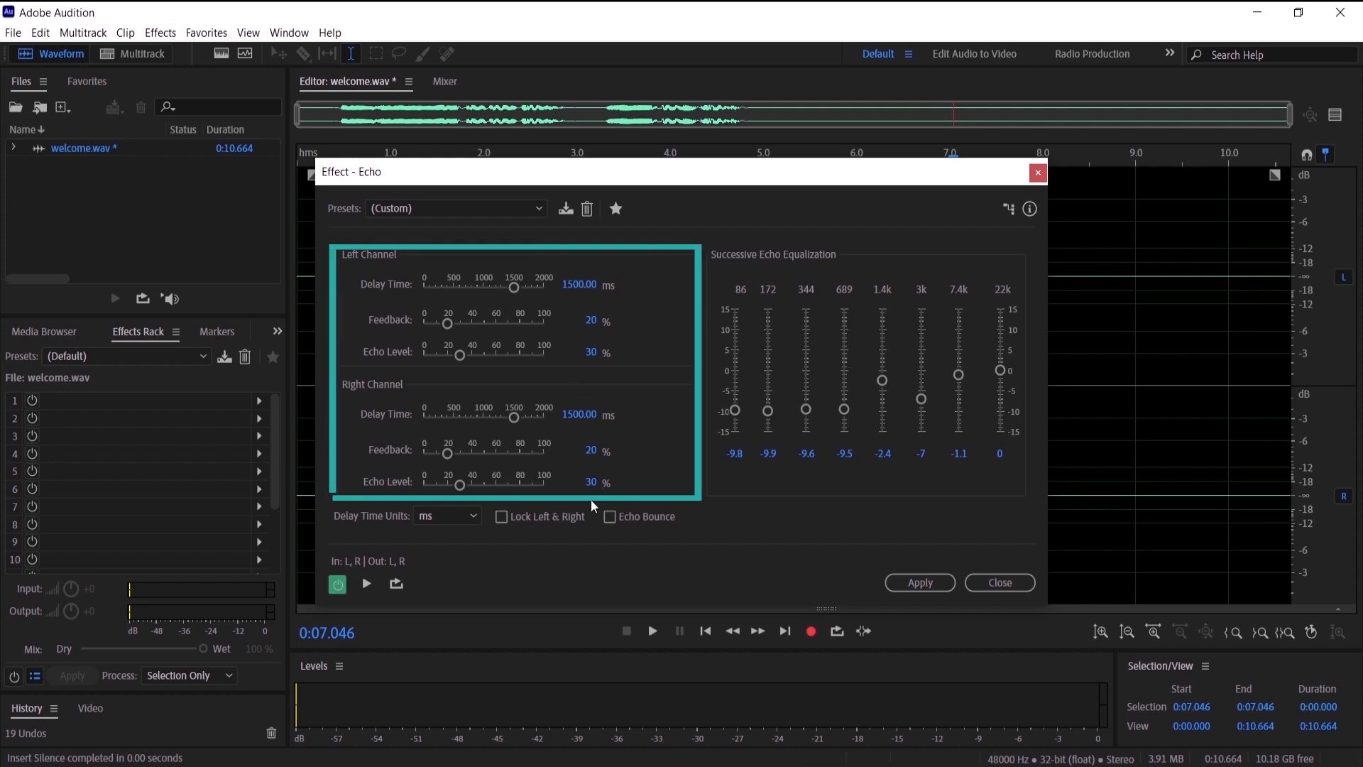
mouse_move(656, 190)
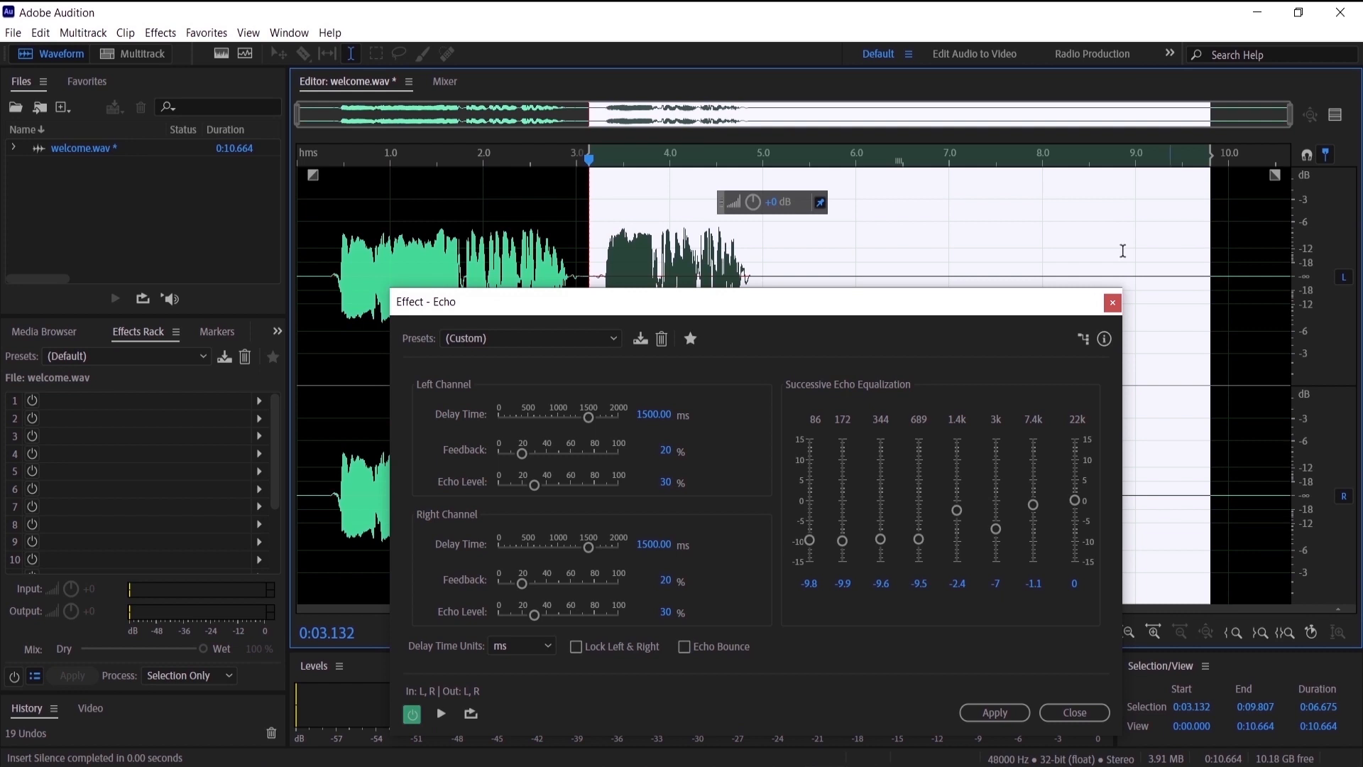
mouse_move(609, 165)
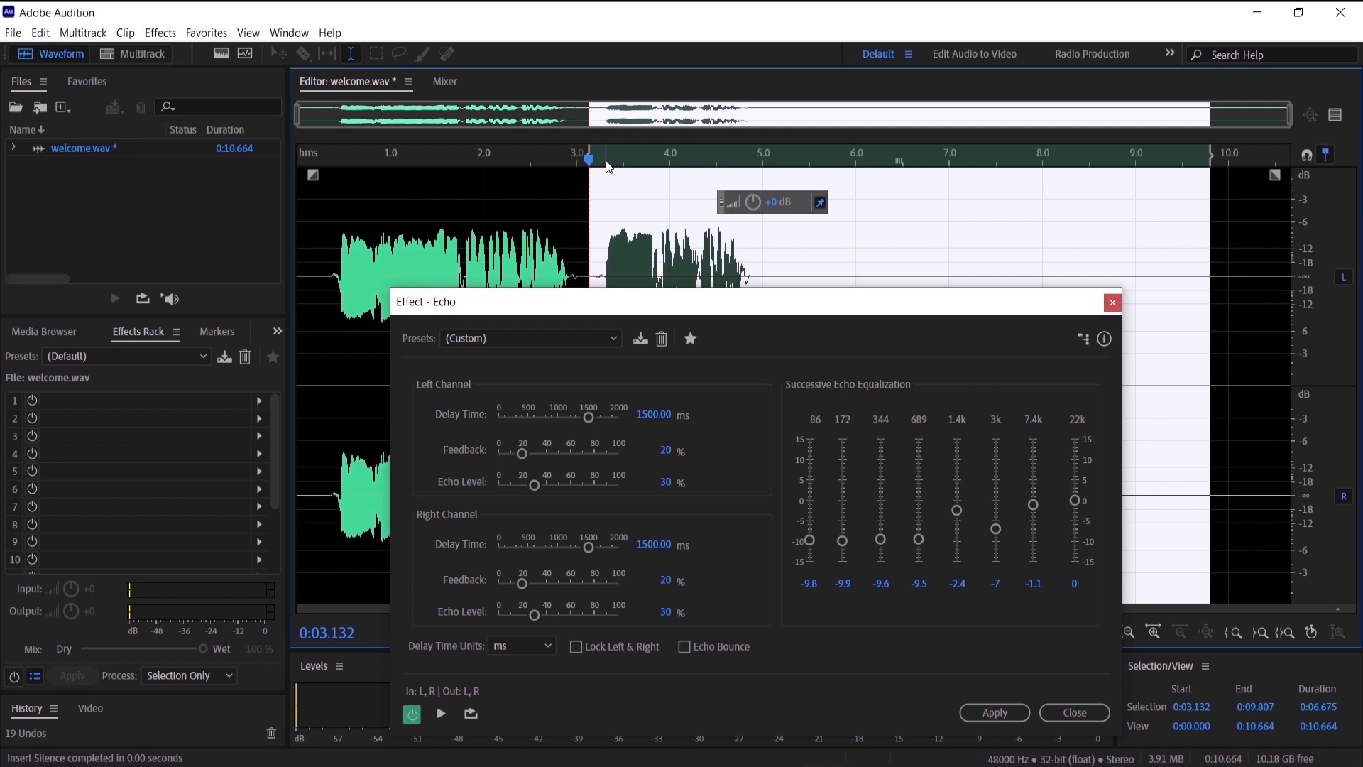
Step: Apply Echo (1500 ms delay, 20% feedback, 30% level) to the last phrase and trailing silence
click(441, 713)
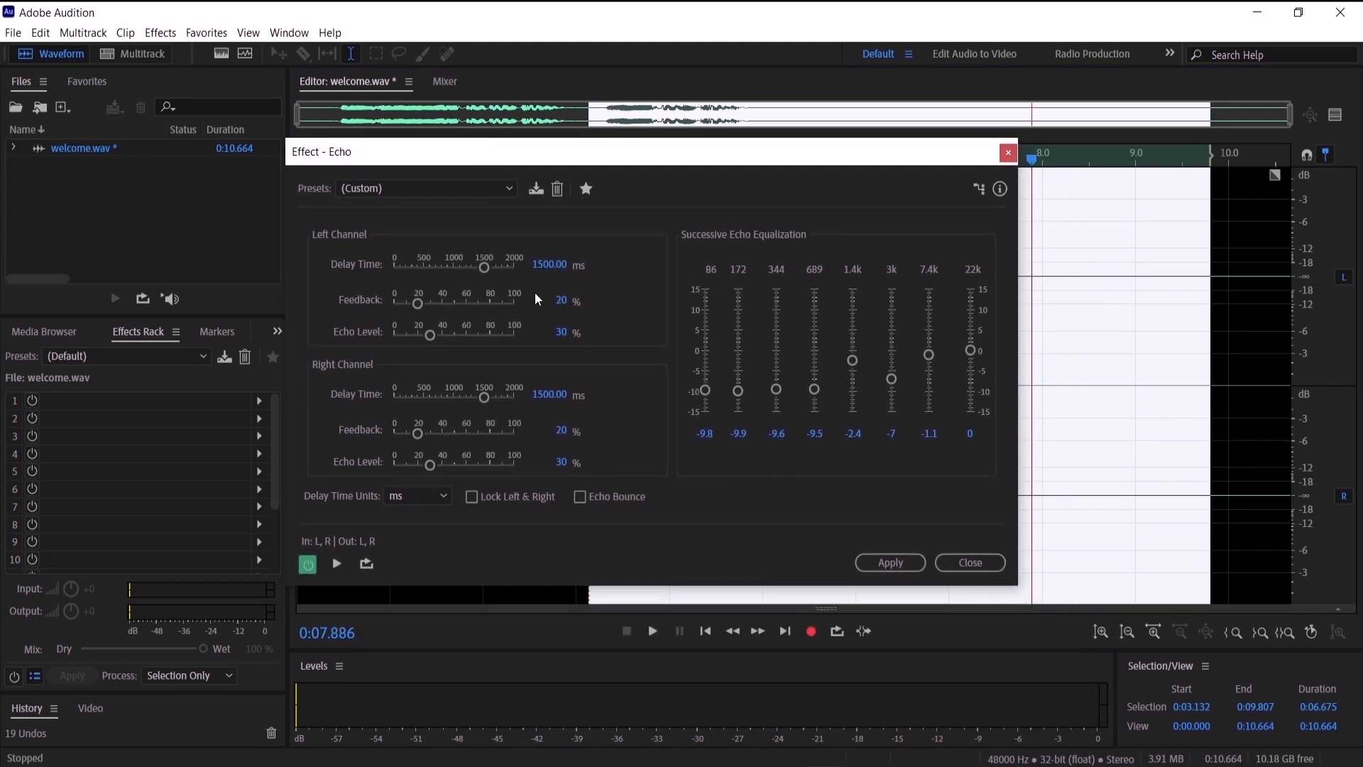
click(548, 264)
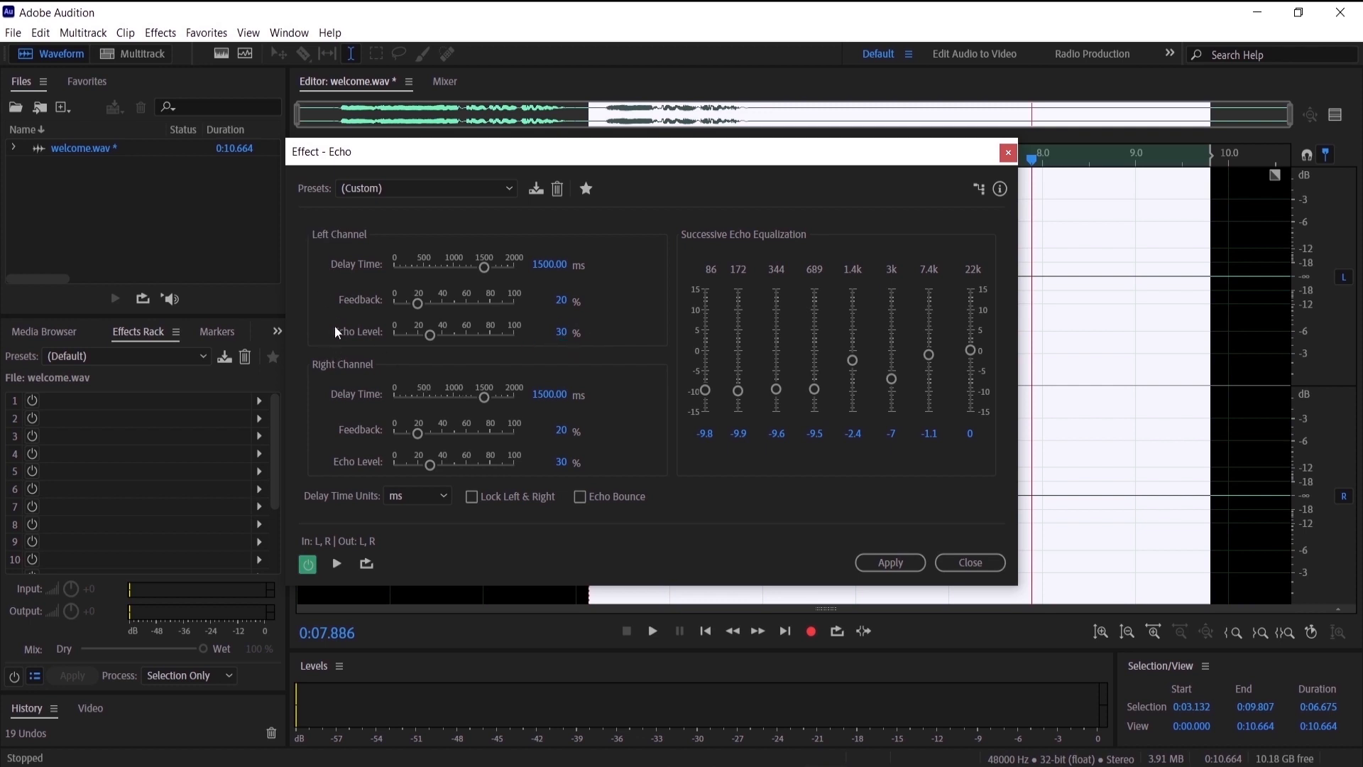
mouse_move(353, 374)
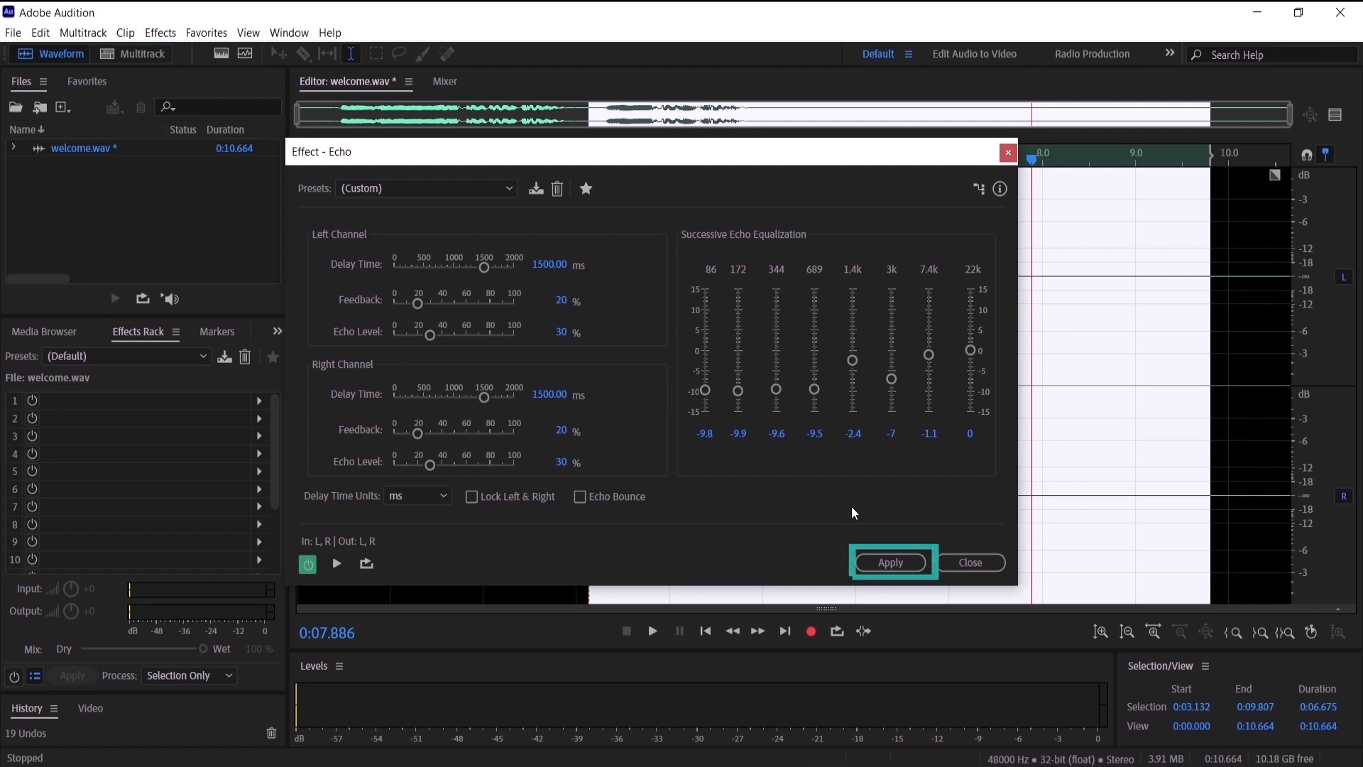
click(891, 562)
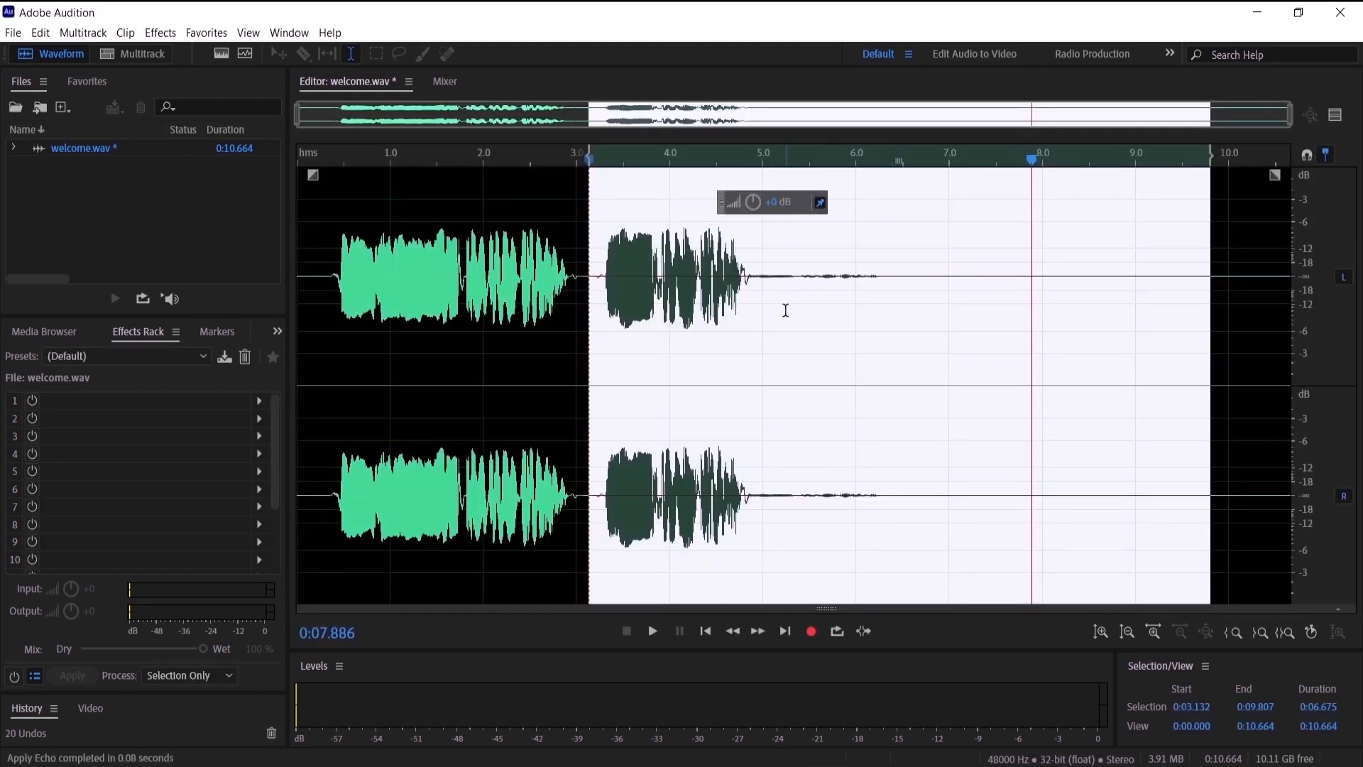
mouse_move(1065, 270)
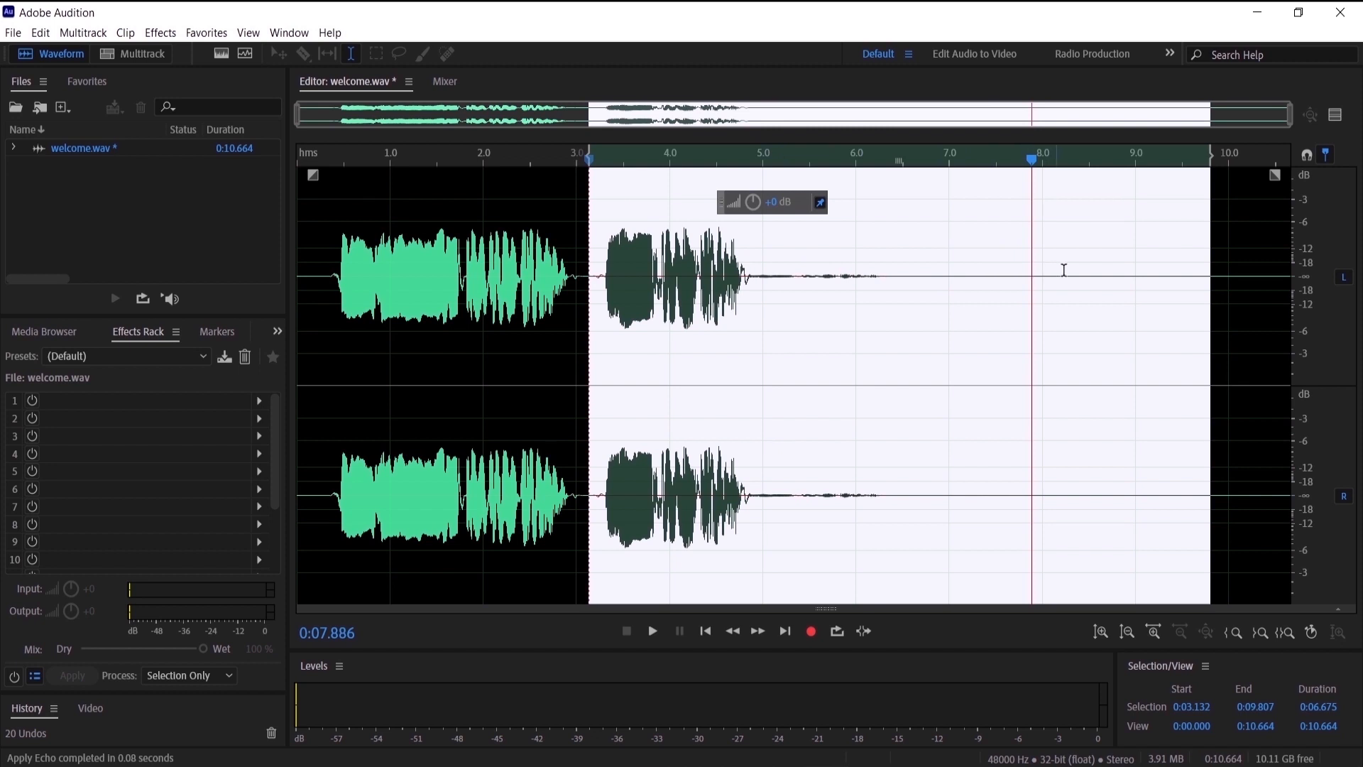
mouse_move(1079, 273)
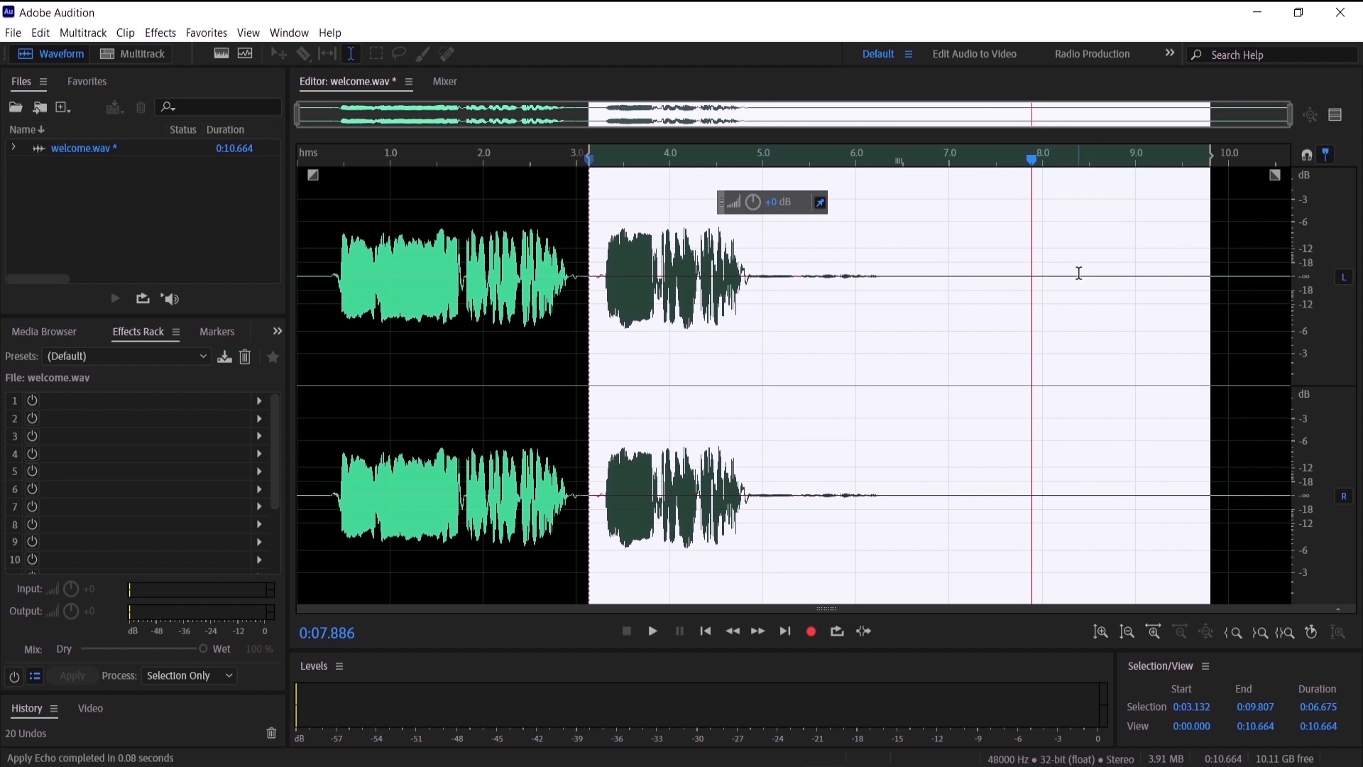
mouse_move(604, 166)
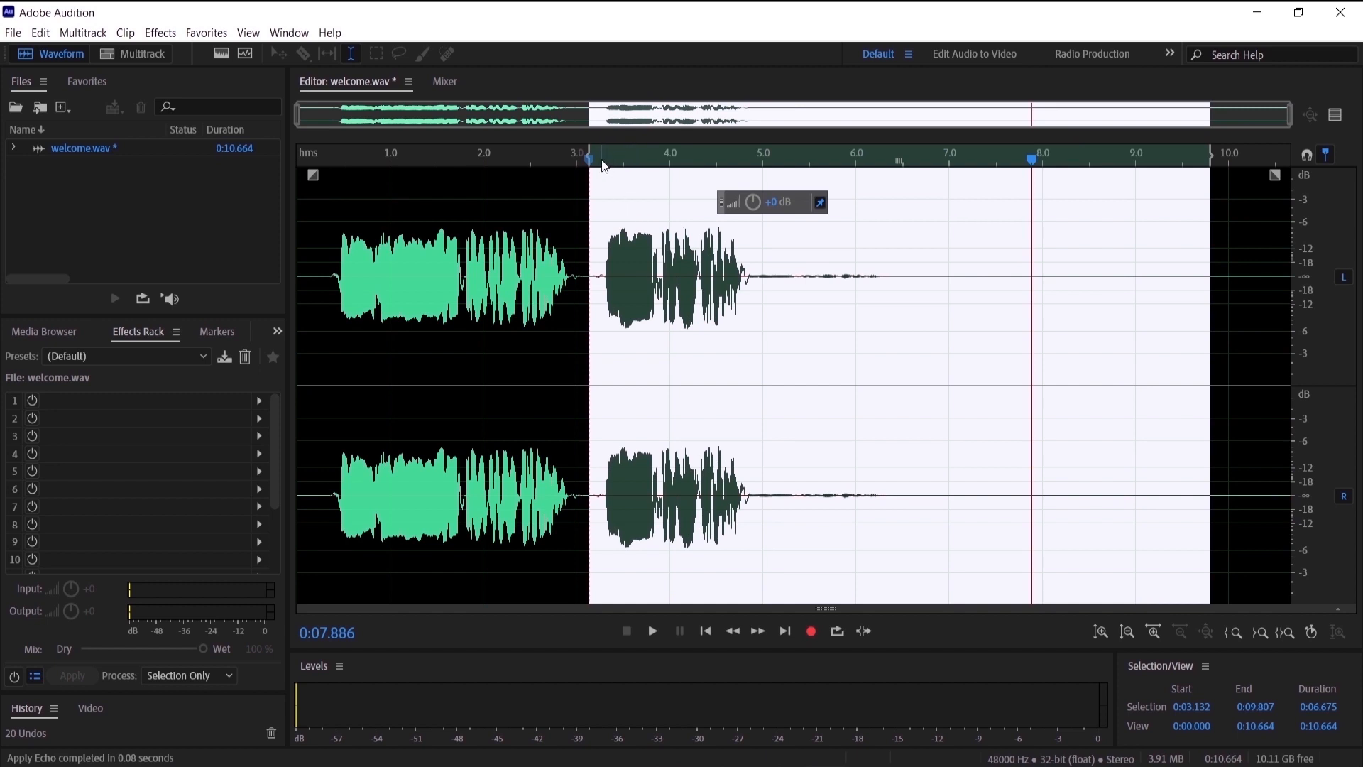
Step: Select the echo tail after the last phrase and boost it with the HUD volume knob
click(652, 630)
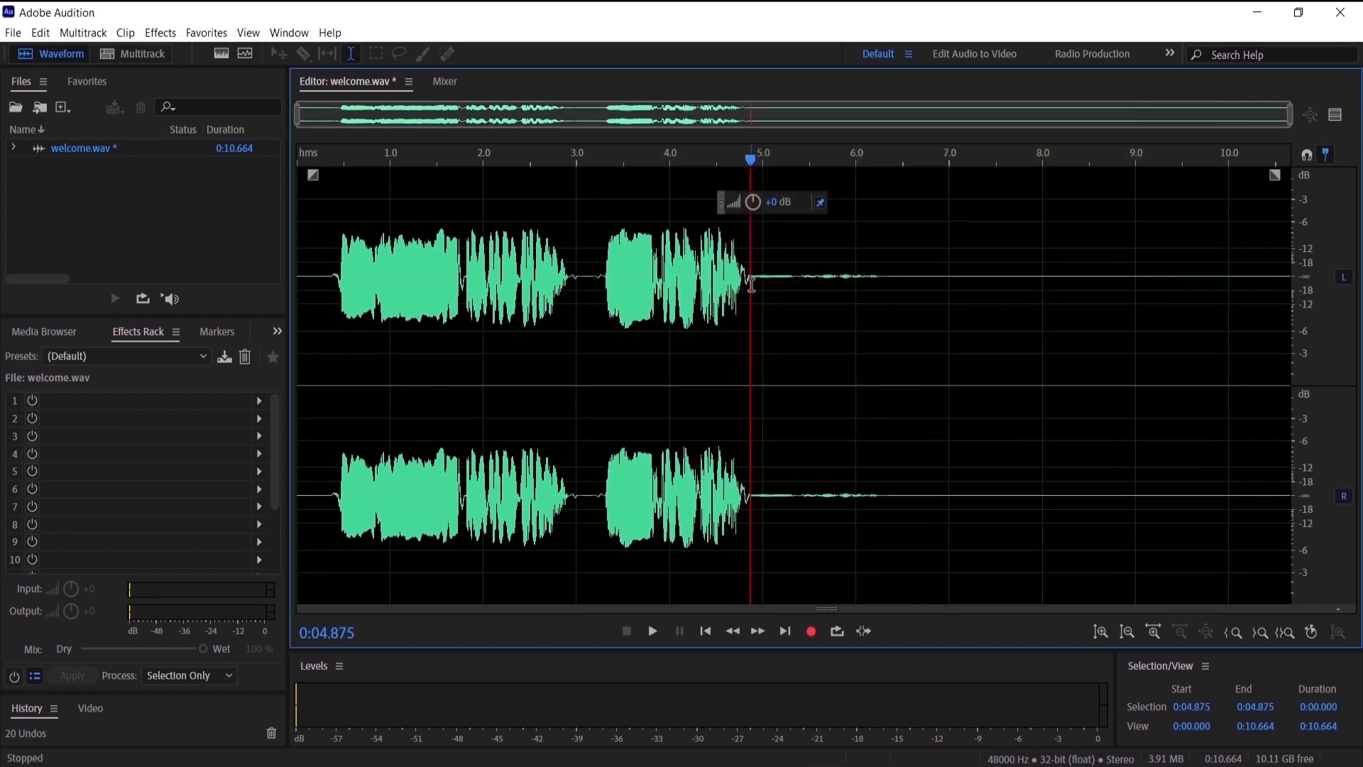
mouse_move(751, 276)
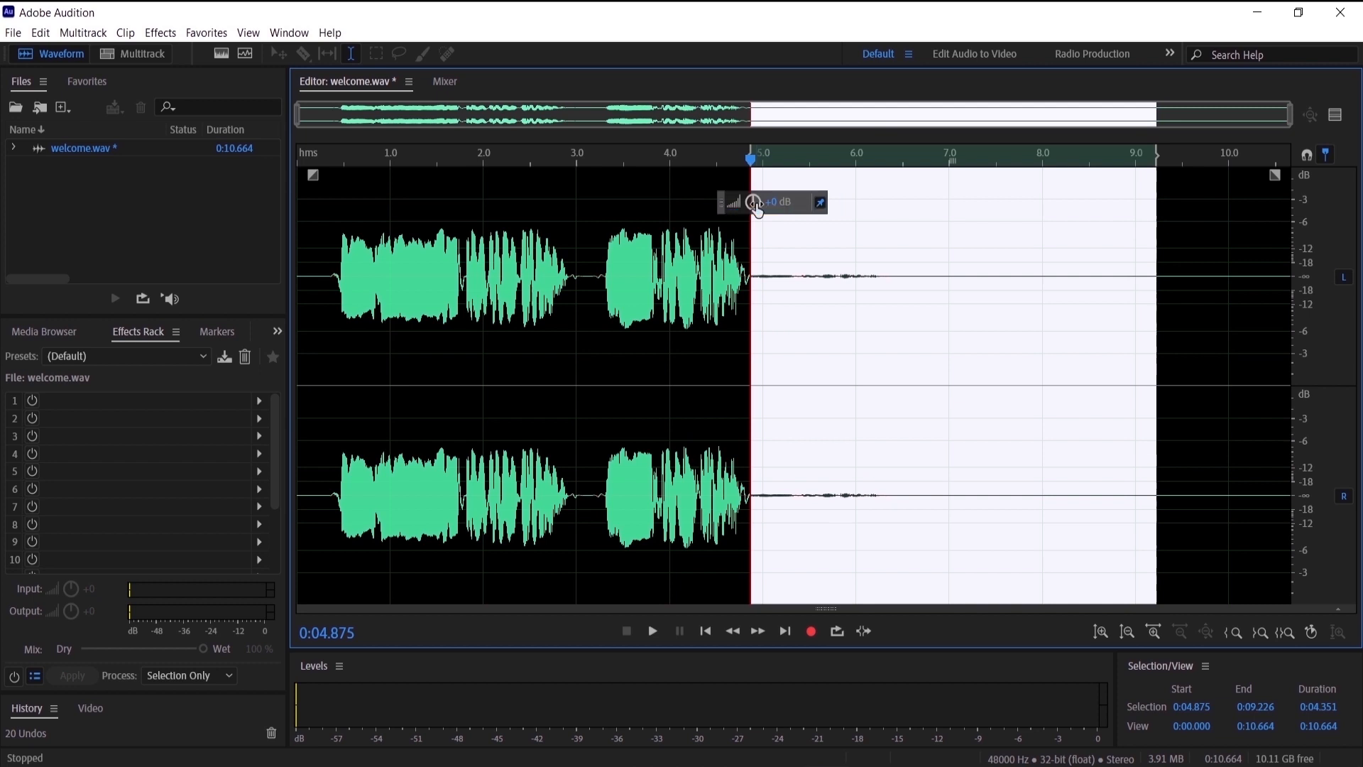
drag(755, 201, 798, 201)
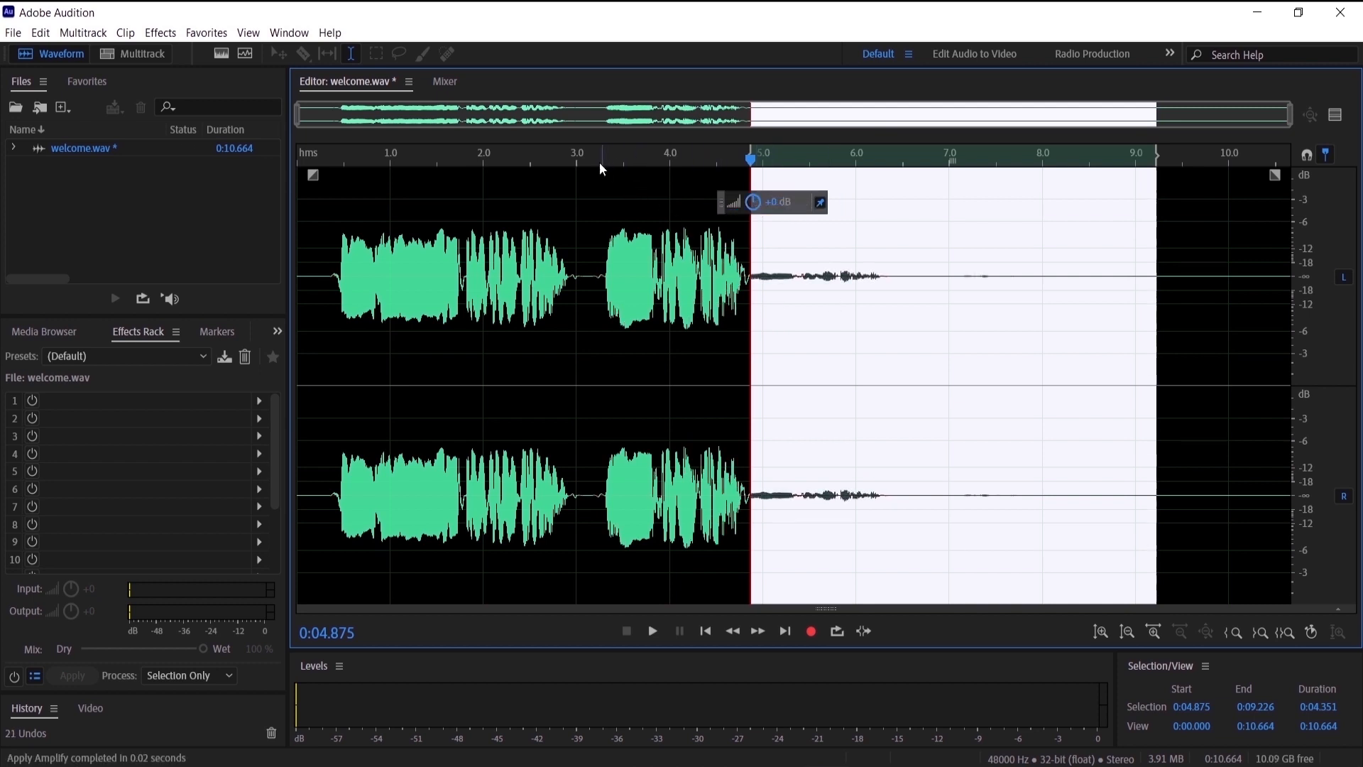
click(591, 158)
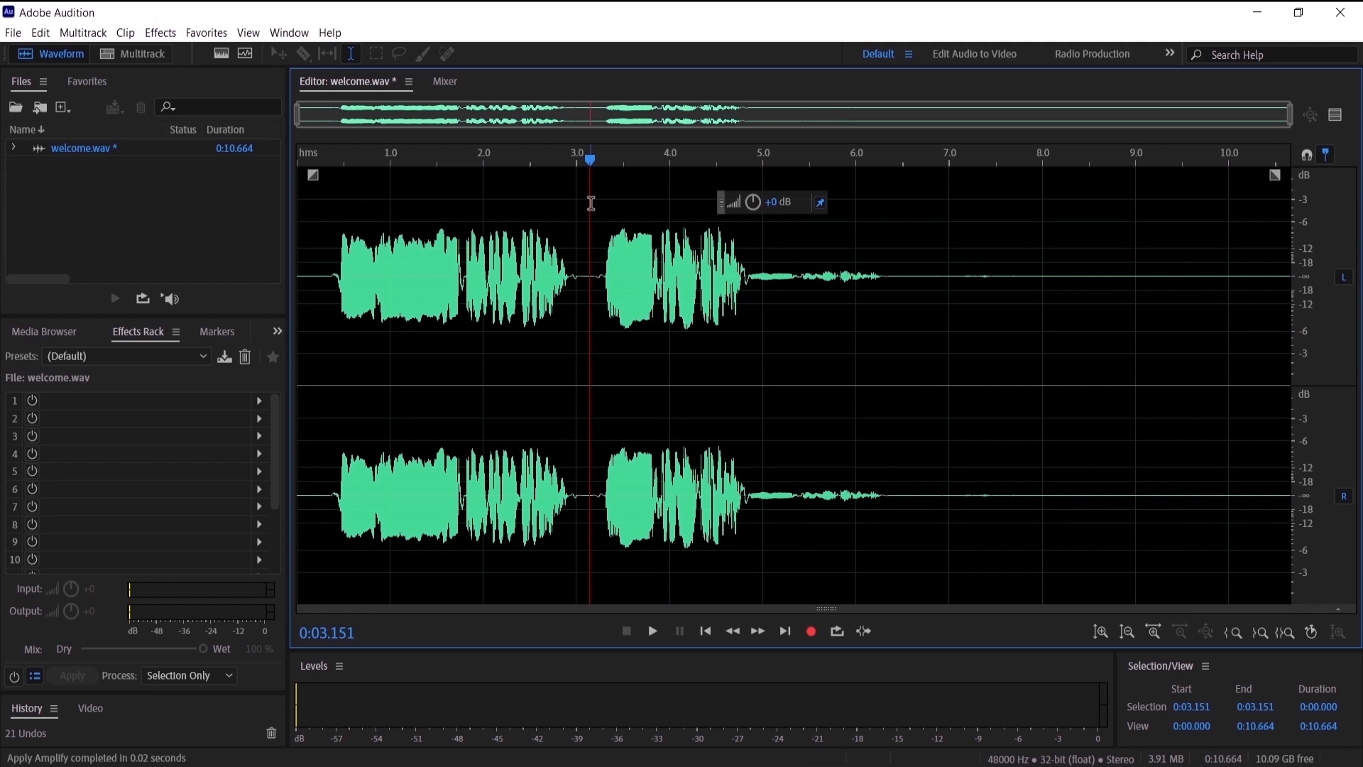
key(space)
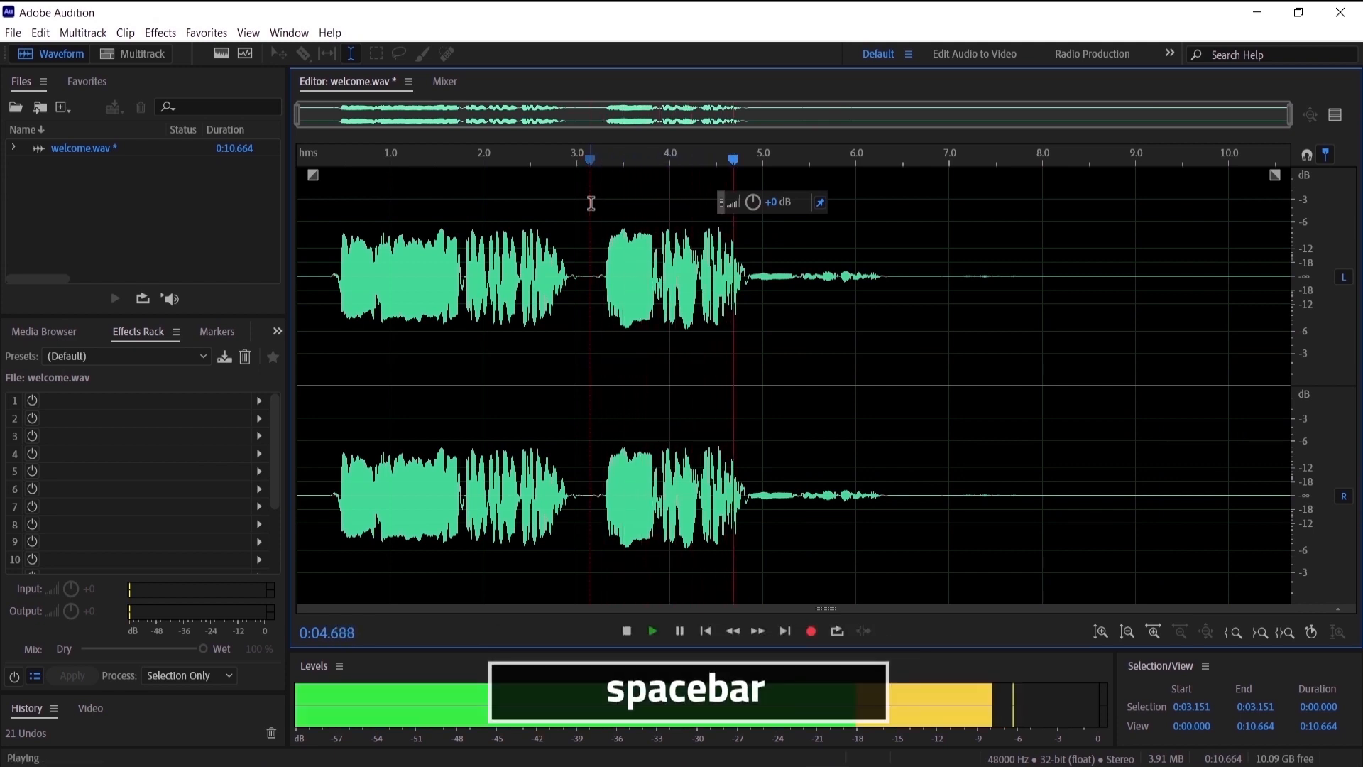
key(space)
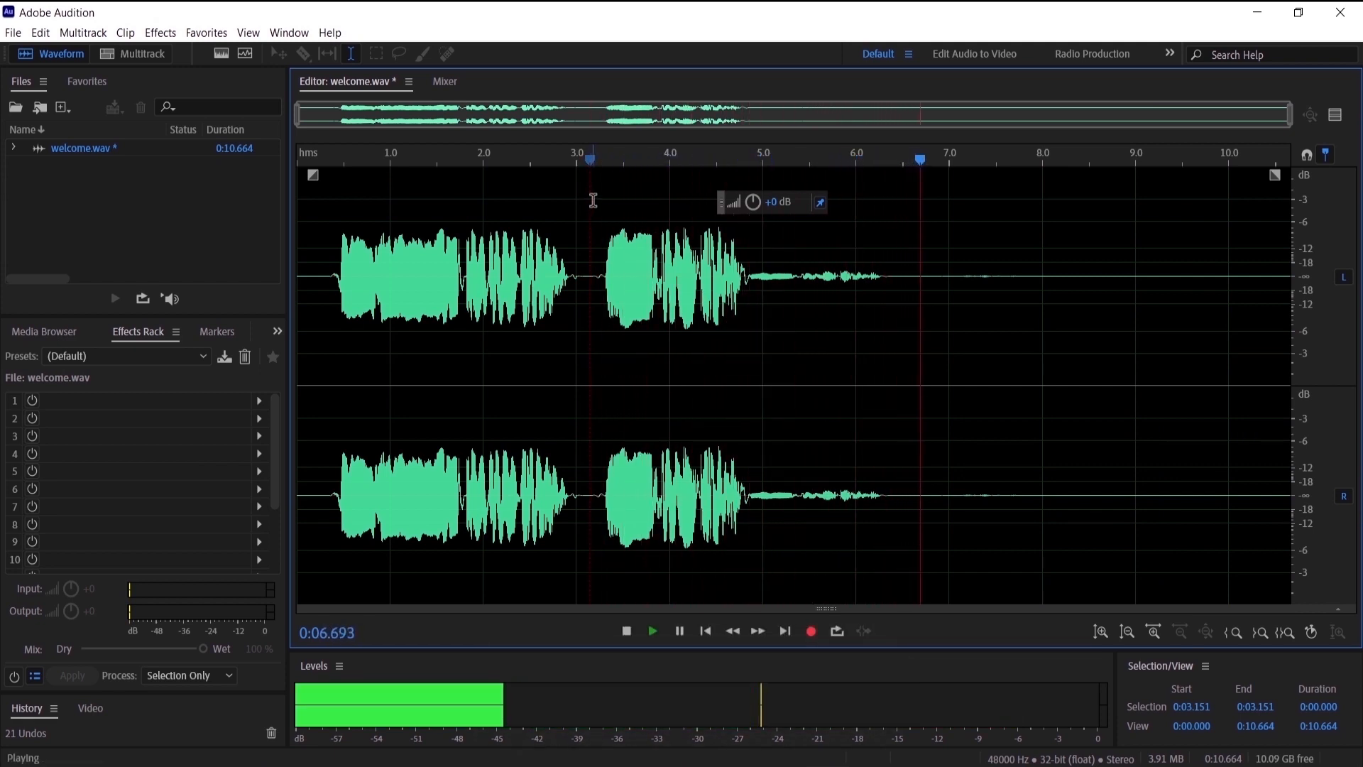